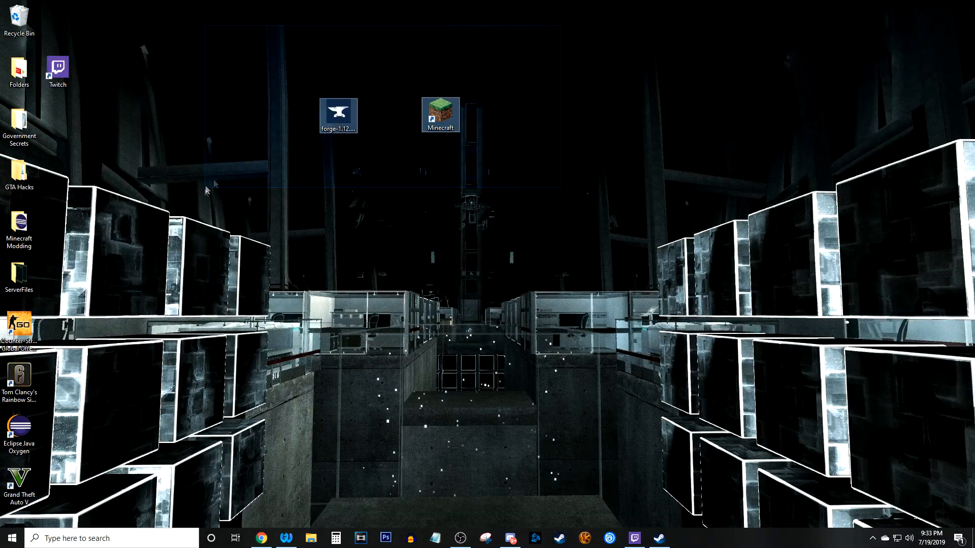
Find Java from the taskbar search, review the Java Control Panel Update settings, and cancel without changes.
drag(338, 116, 411, 184)
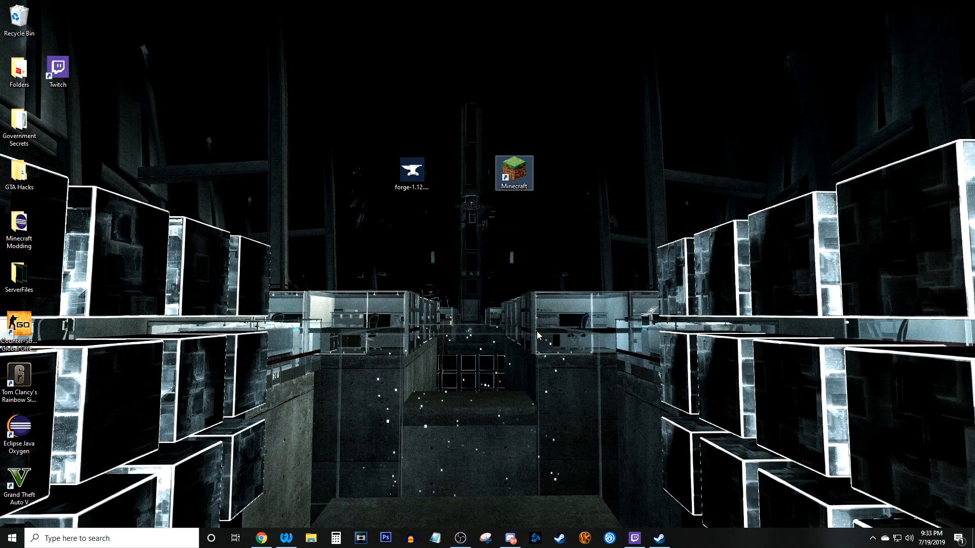
mouse_move(356, 520)
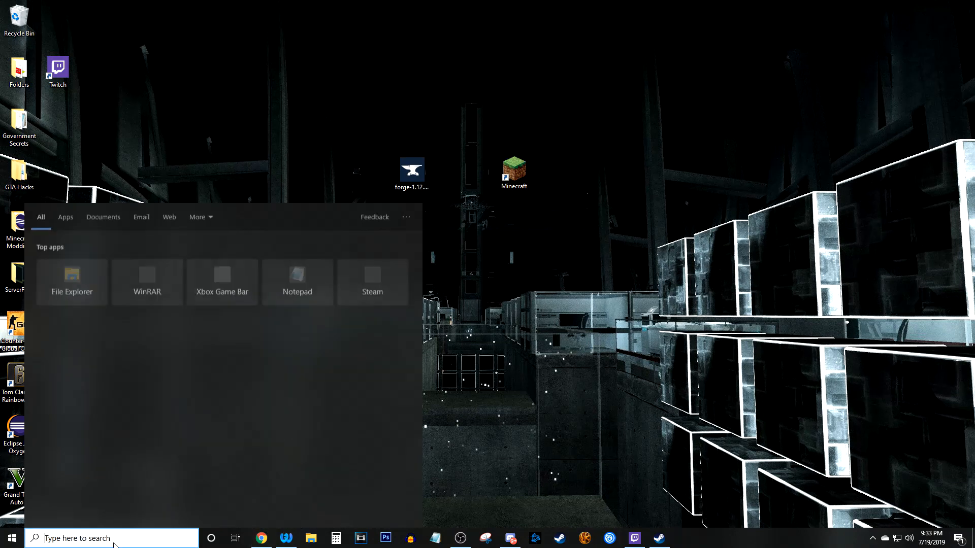
text(java)
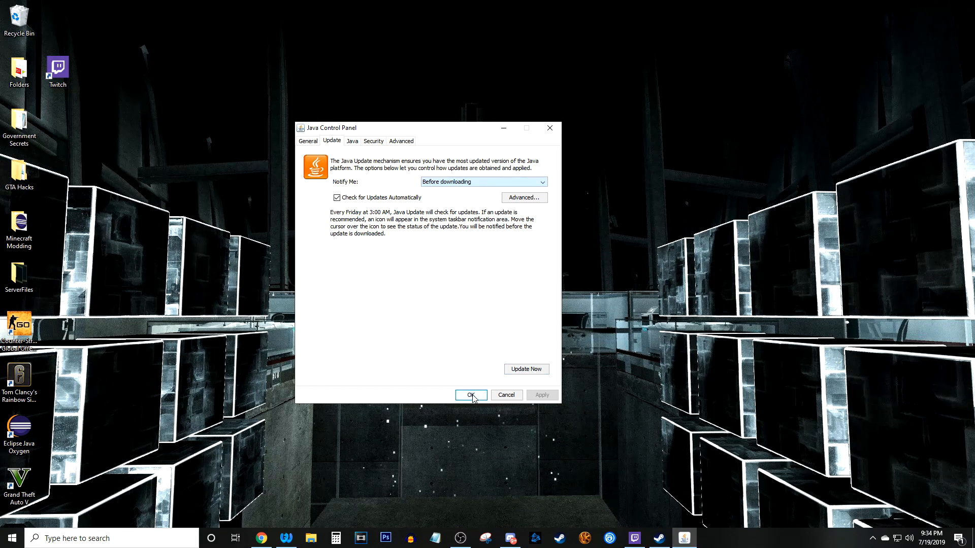
mouse_move(470, 394)
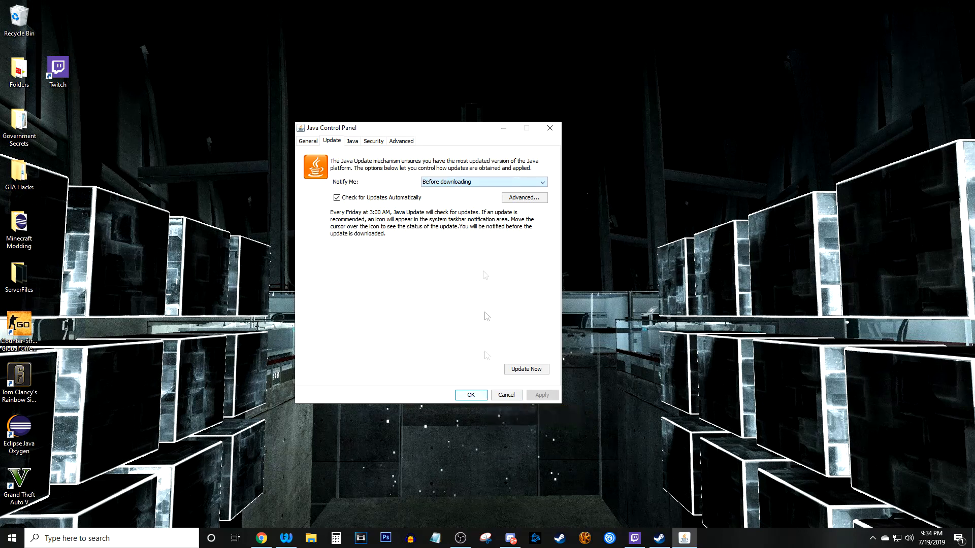
mouse_move(526, 369)
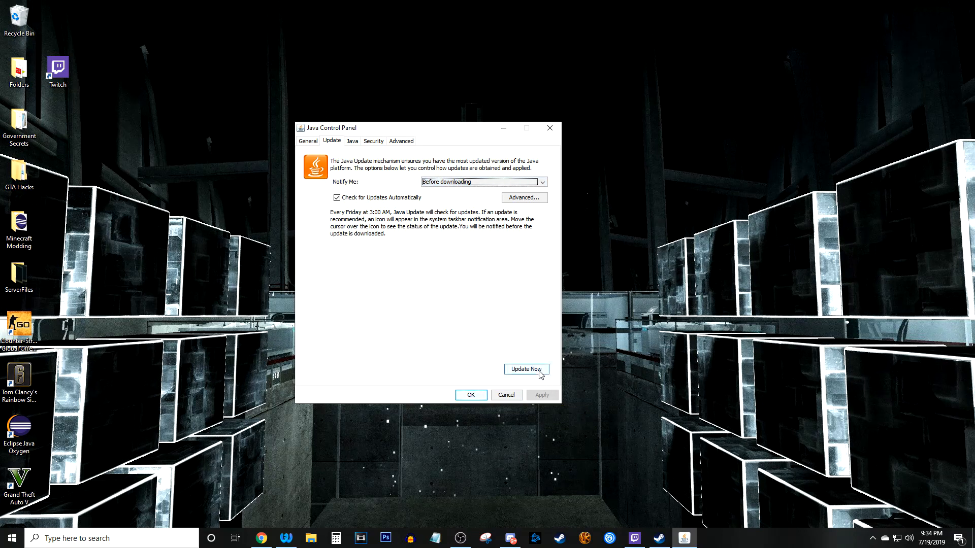
mouse_move(525, 369)
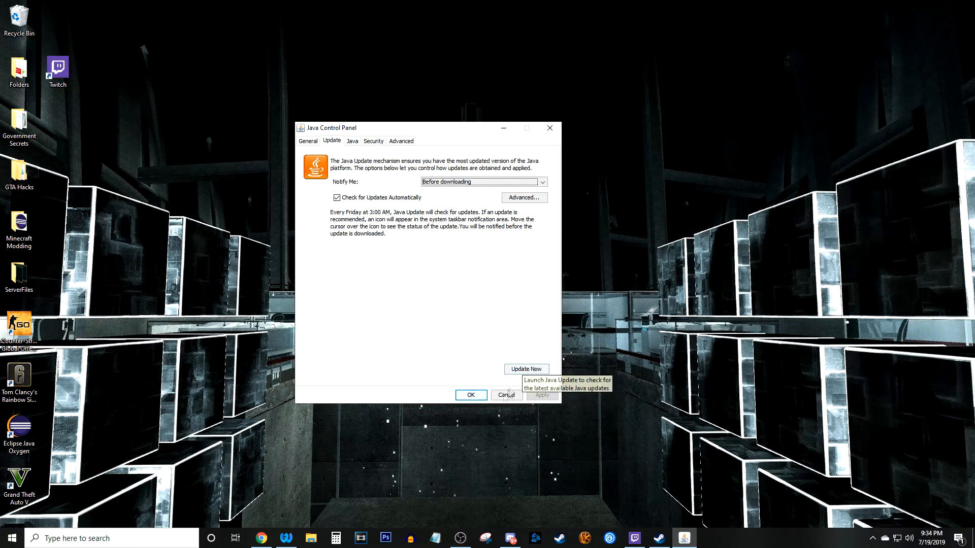
click(505, 395)
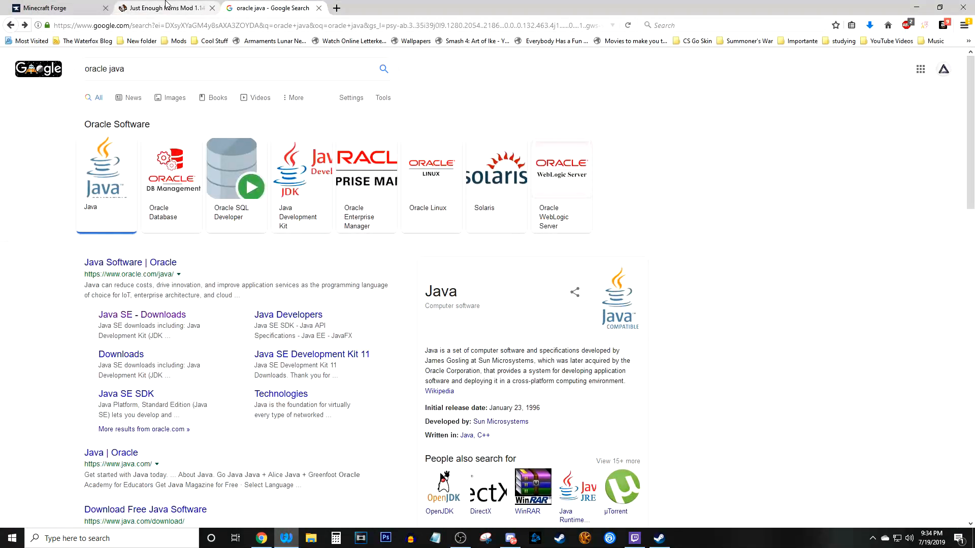
Search 'minecraft forge 1.12.2' in a new tab and reach the files.minecraftforge.net downloads page.
click(47, 8)
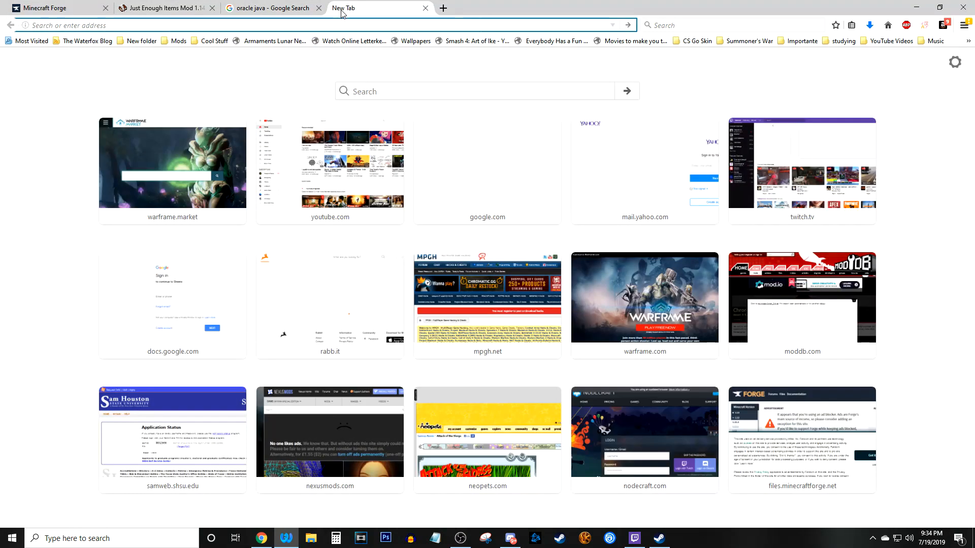
text(minecraft forge 1.12.2)
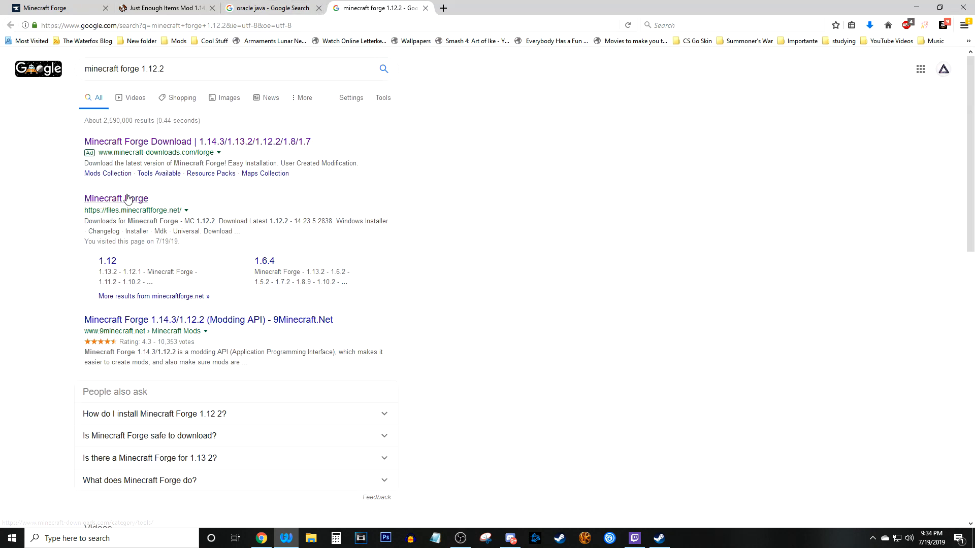
click(116, 199)
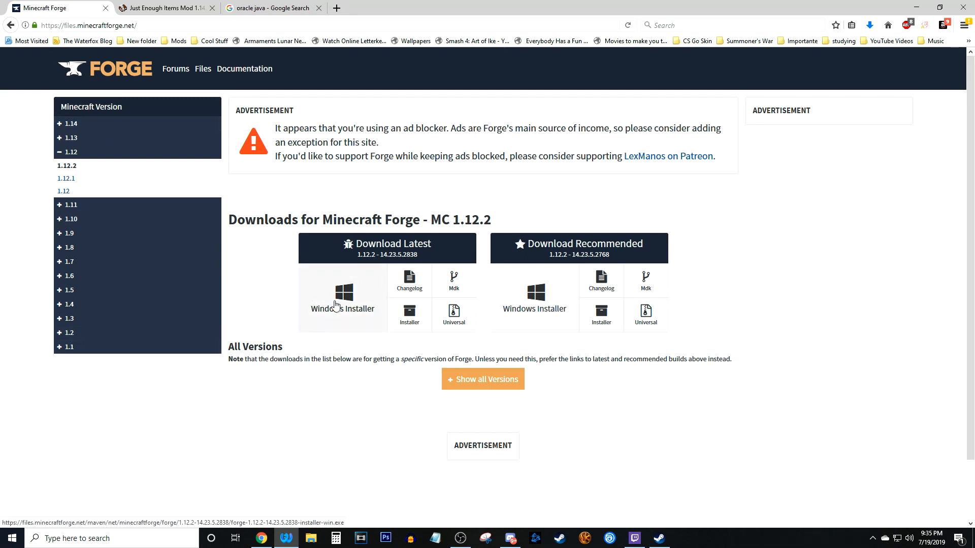
mouse_move(341, 305)
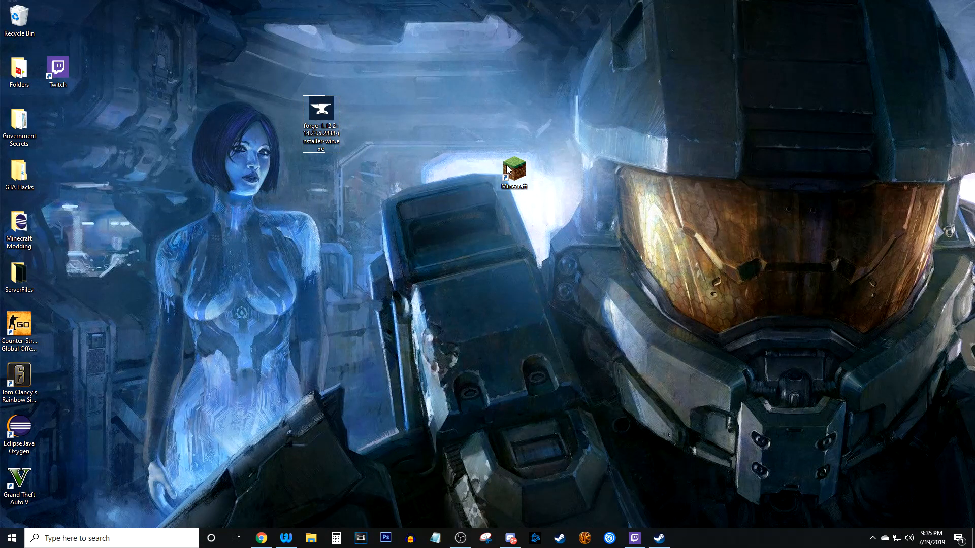
Start the Minecraft Launcher, log in, and begin a new installation under Installations.
double_click(513, 171)
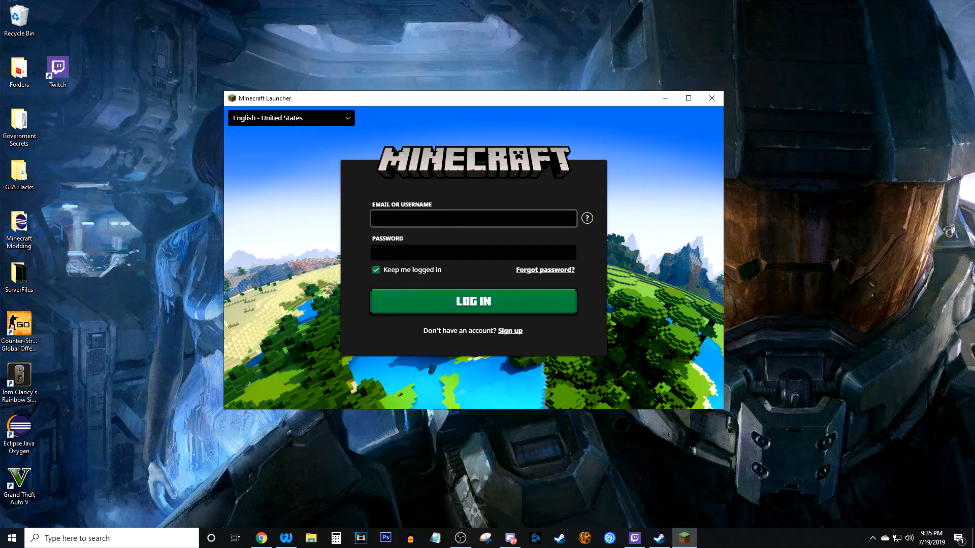
click(473, 219)
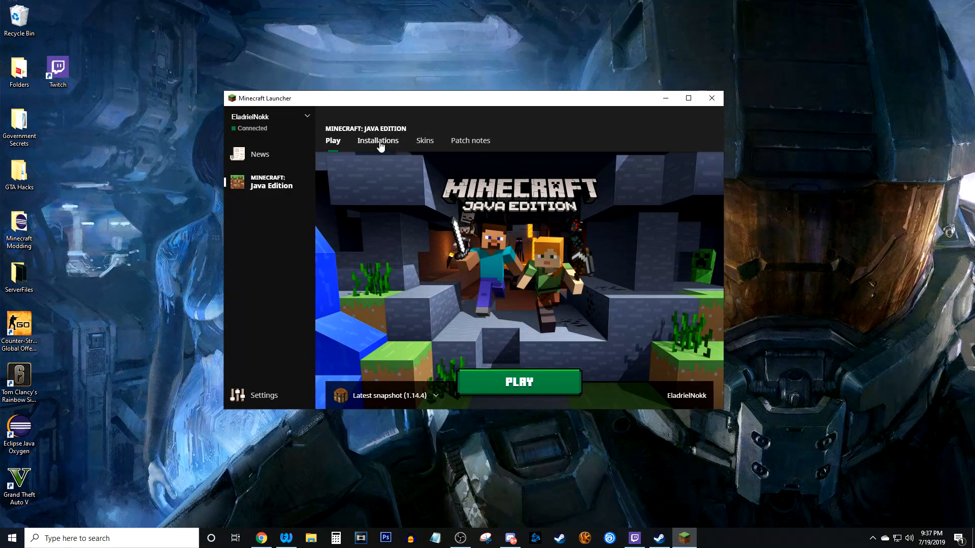
click(377, 140)
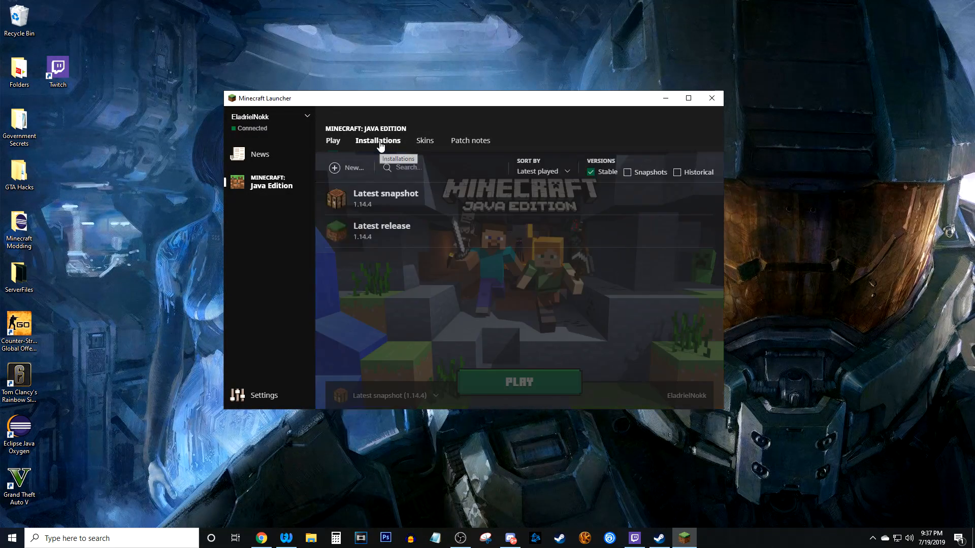
click(377, 140)
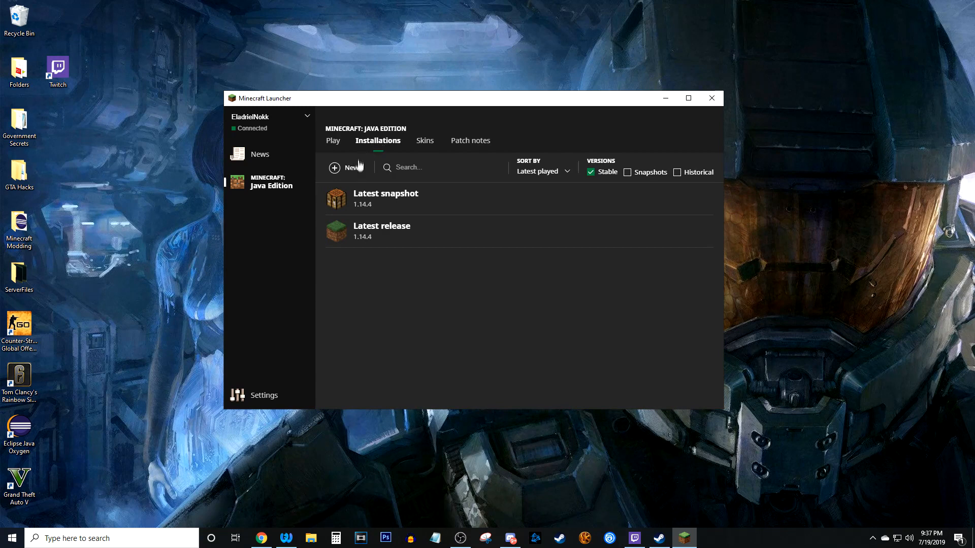
mouse_move(677, 171)
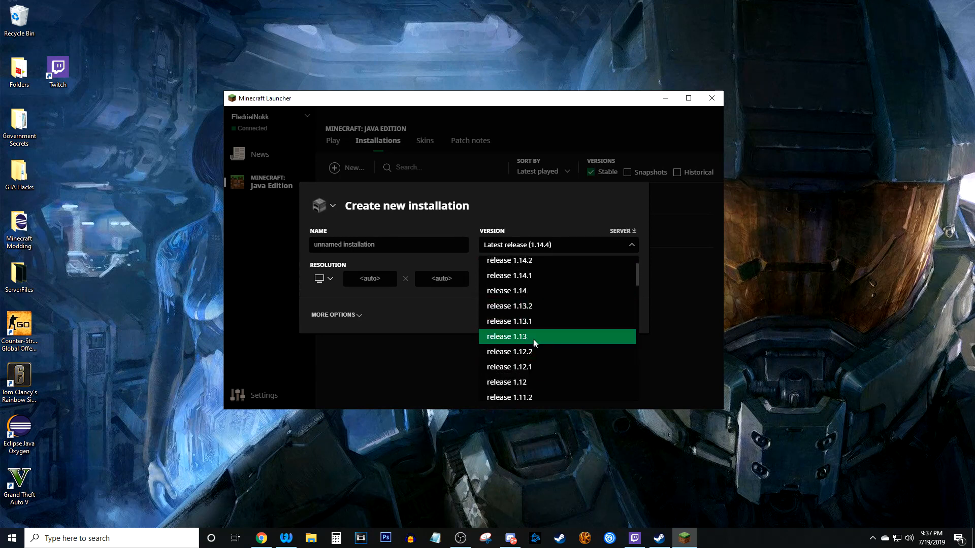
Create the installation with version release 1.12.2 and return to the Play screen.
click(509, 351)
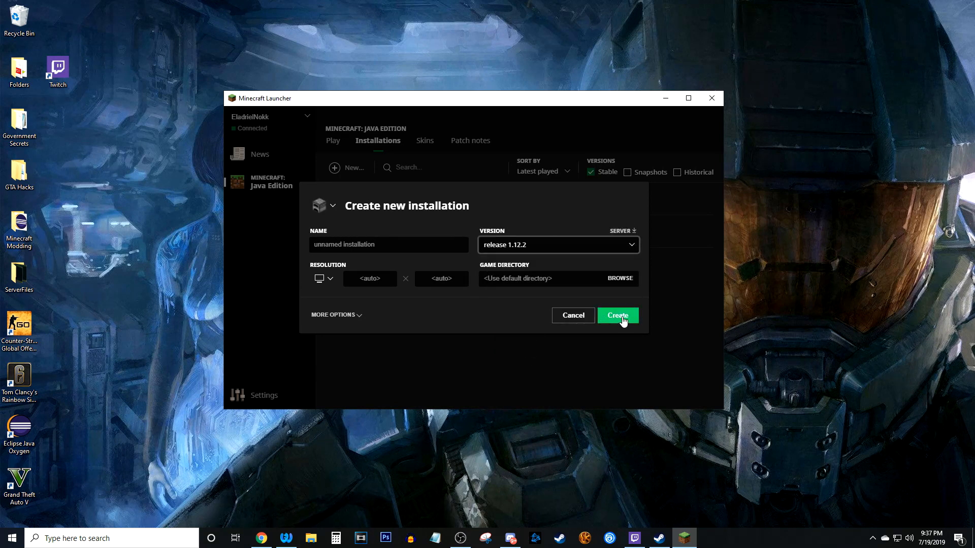
click(617, 316)
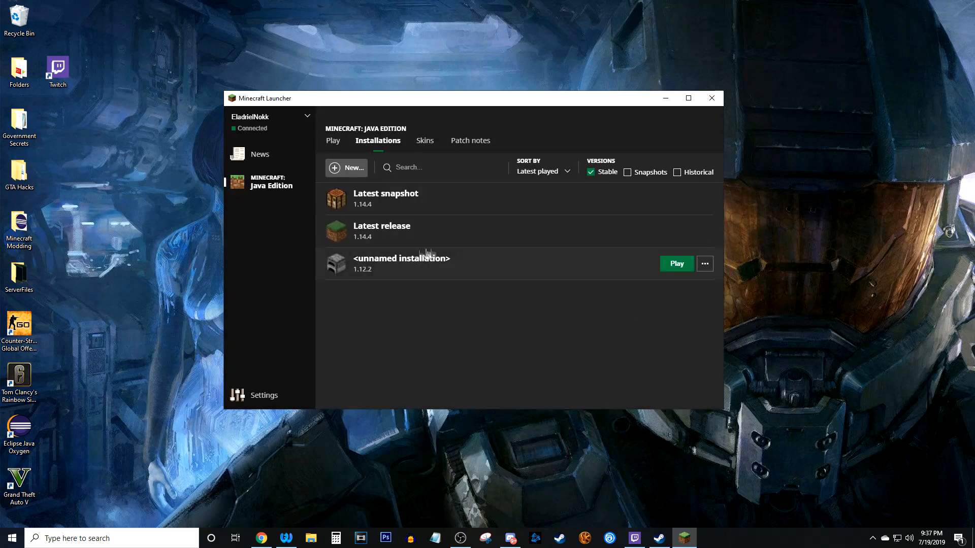
click(333, 140)
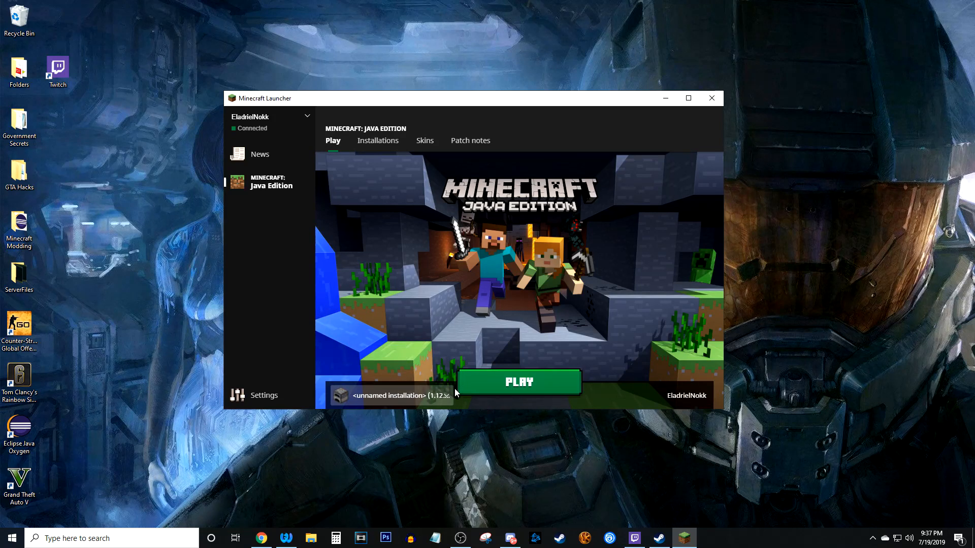
Launch Minecraft 1.12.2, glance at Options, and return to the title screen.
click(517, 381)
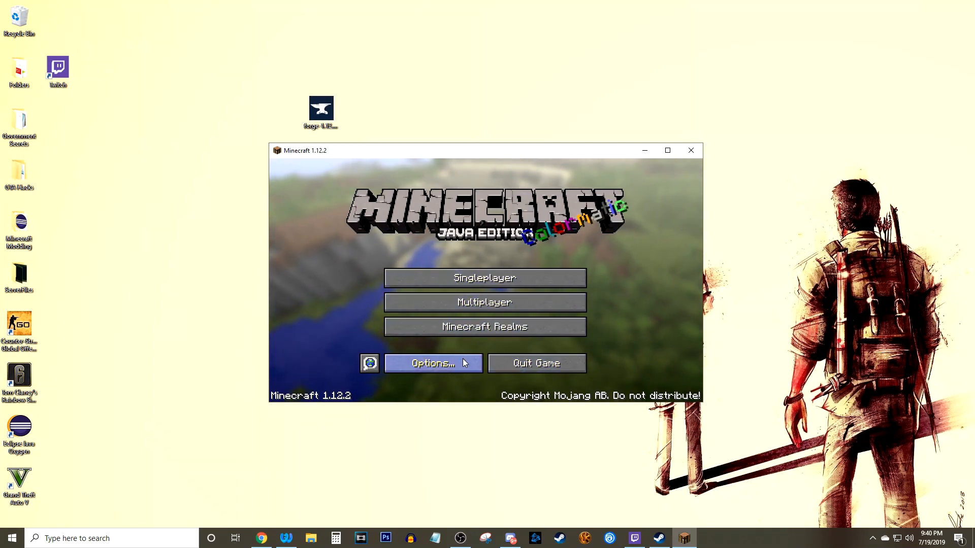
click(429, 363)
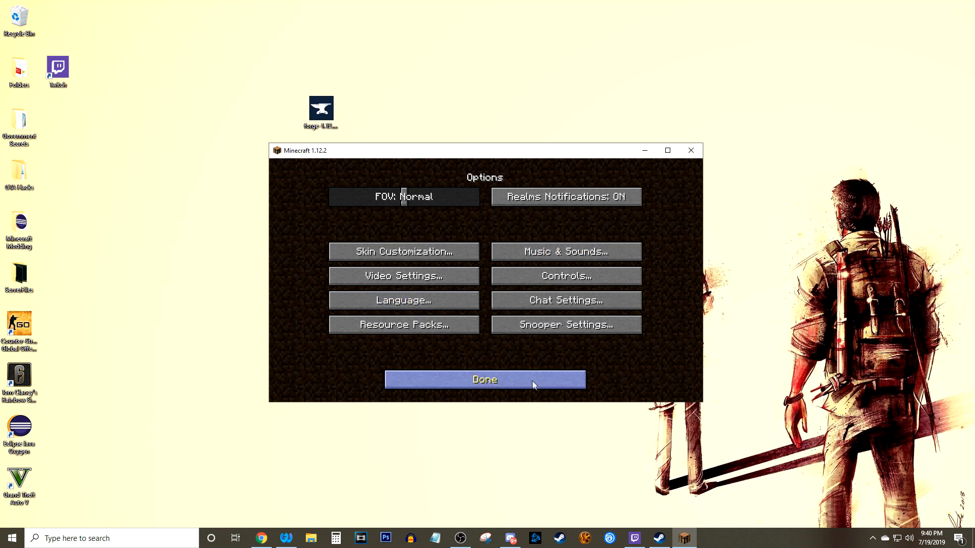
click(484, 380)
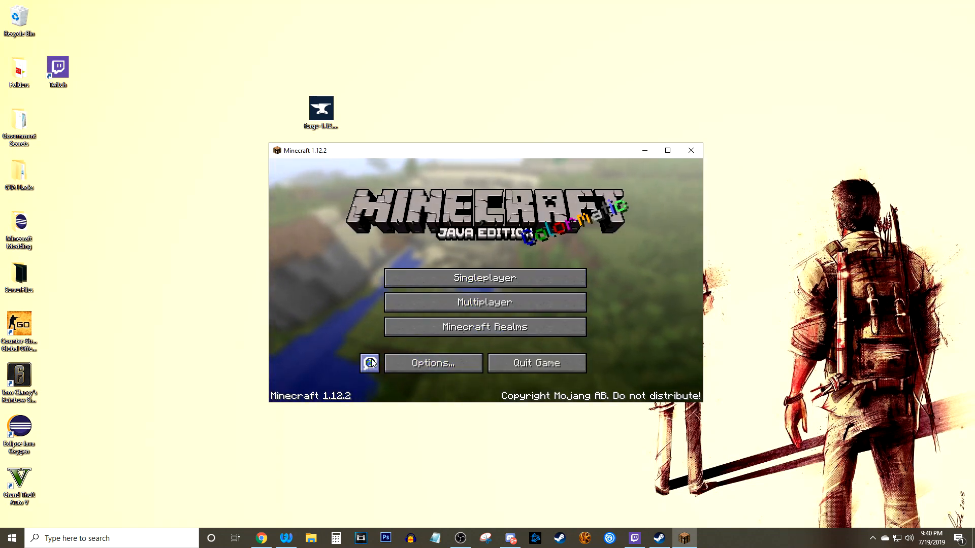
Switch the game language to LOLCAT, then leave the Language screen back to the title menu.
click(369, 363)
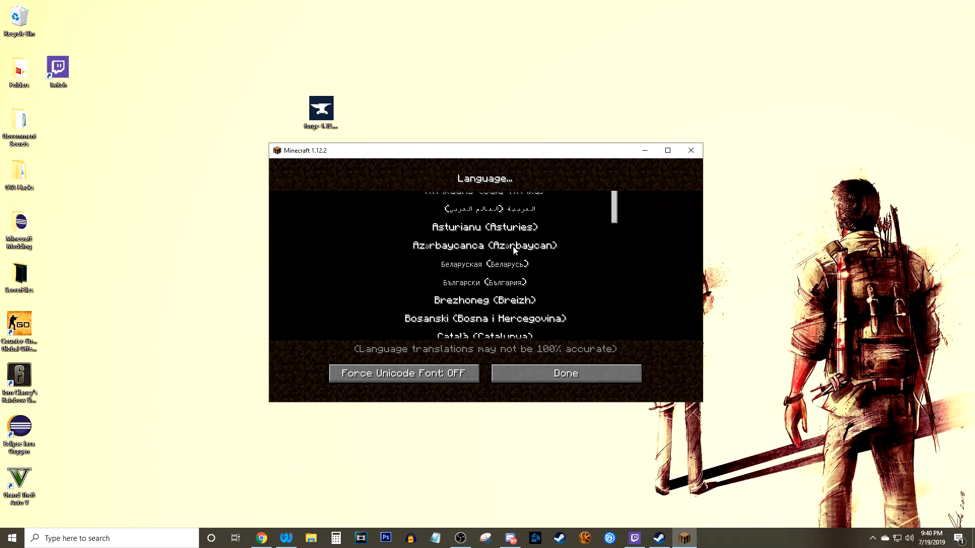
scroll(down, 3)
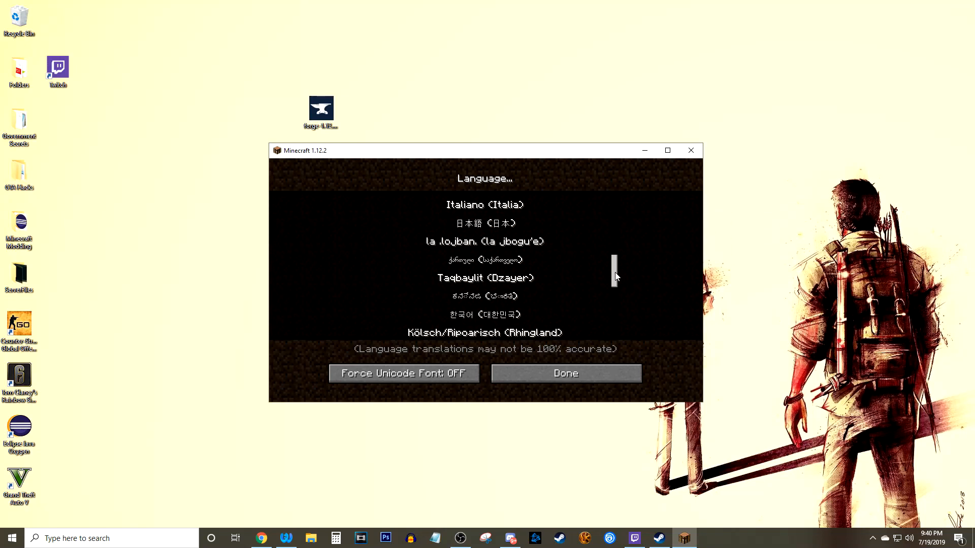
scroll(down, 3)
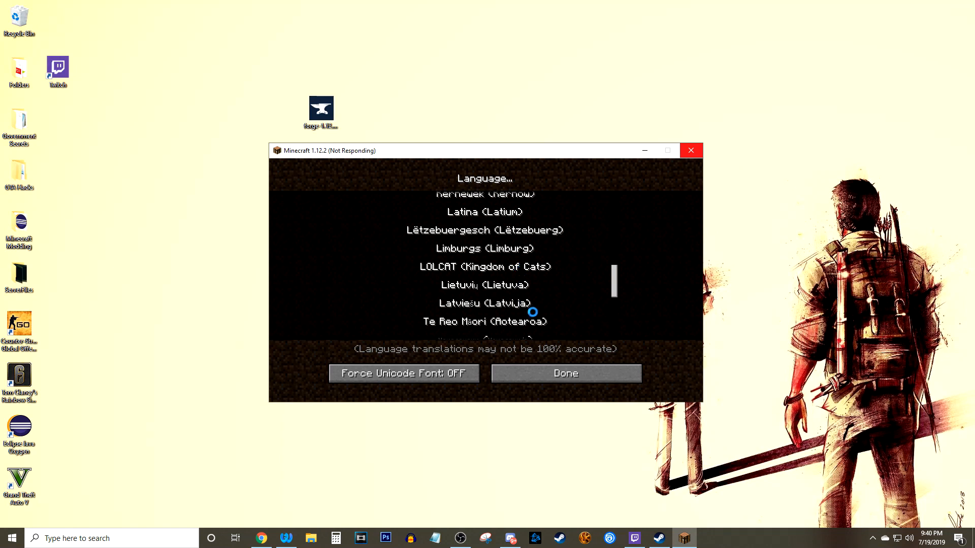
click(484, 266)
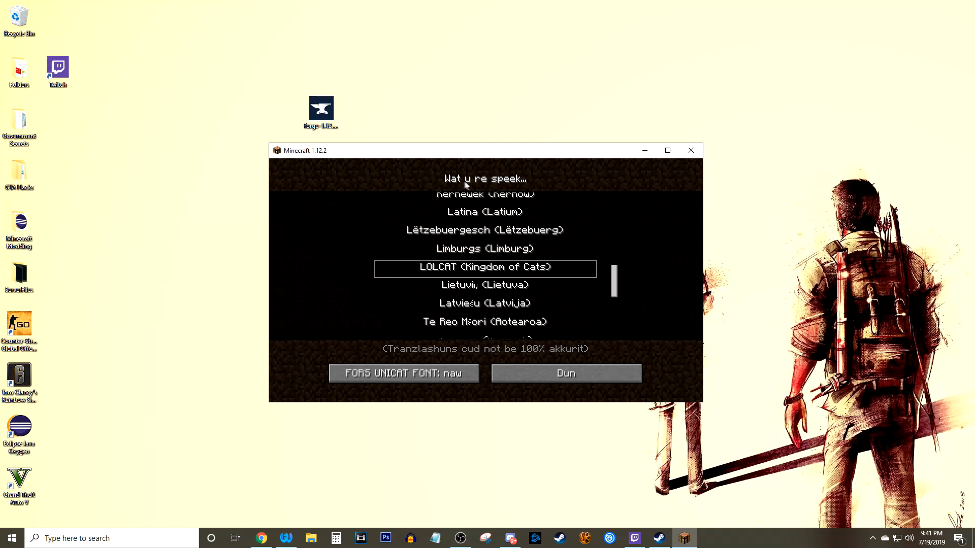
mouse_move(477, 187)
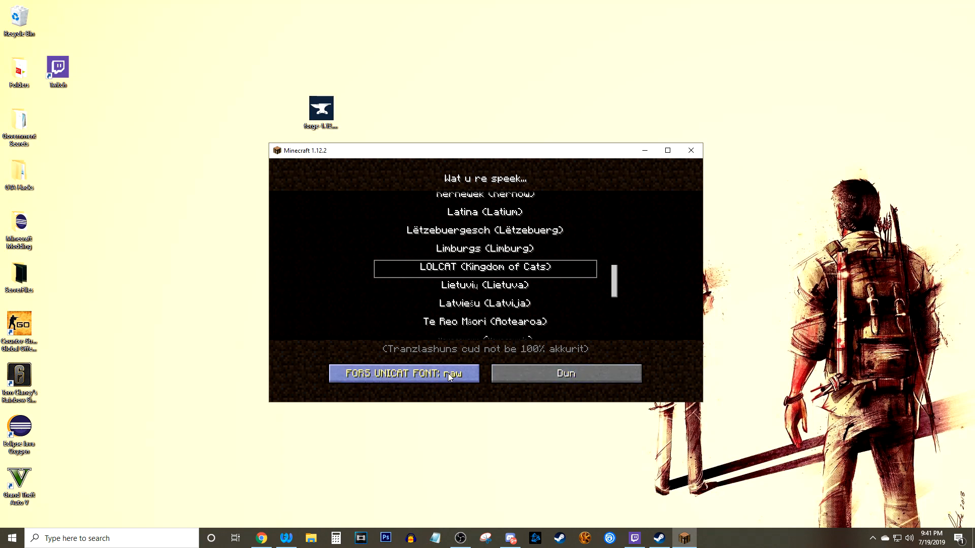
mouse_move(617, 286)
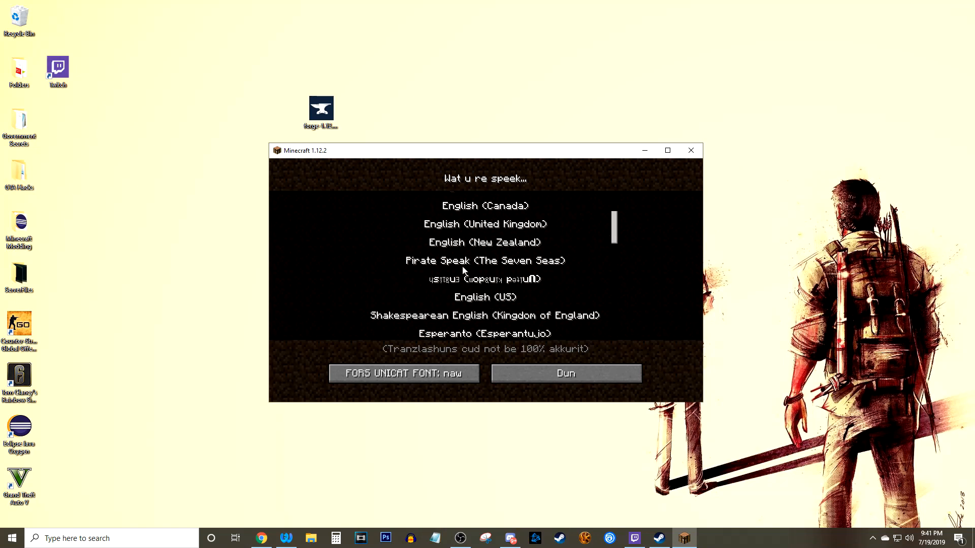
mouse_move(522, 227)
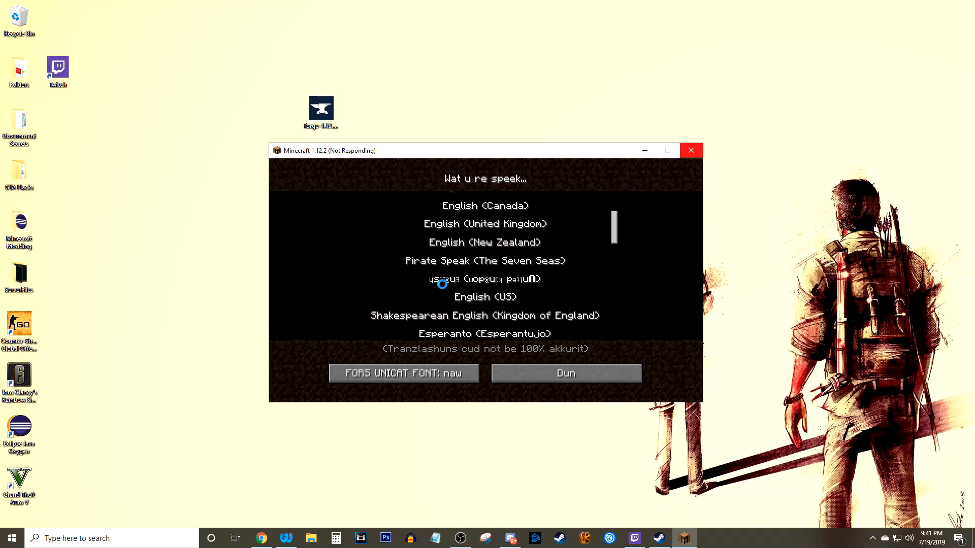
mouse_move(543, 286)
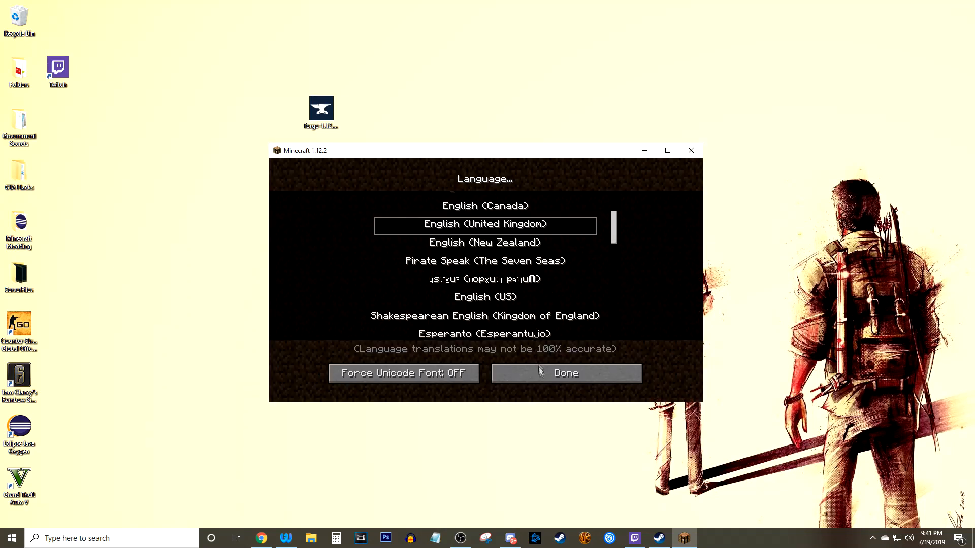
click(564, 373)
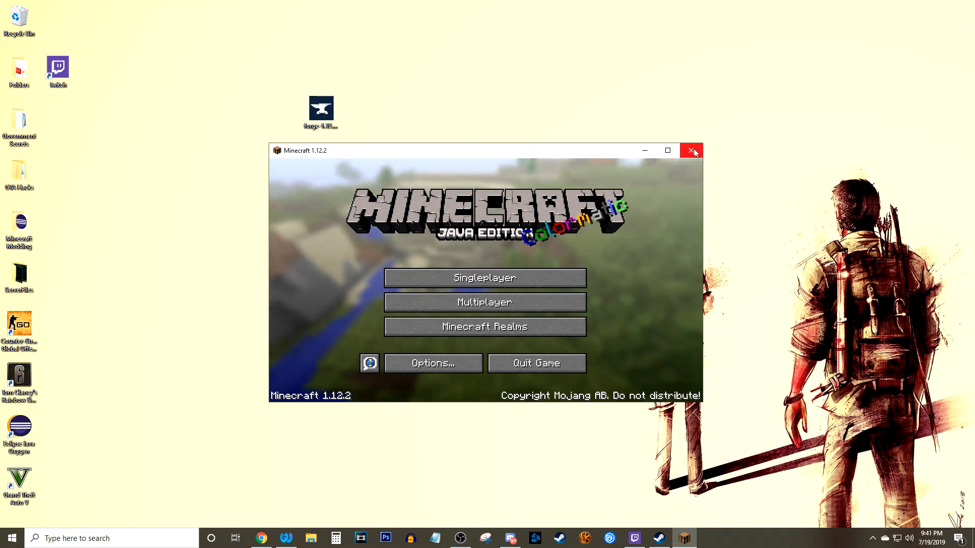
Close Minecraft, install the Forge 1.12.2-14.23.5.2838 client, and dismiss the Complete notice.
click(692, 150)
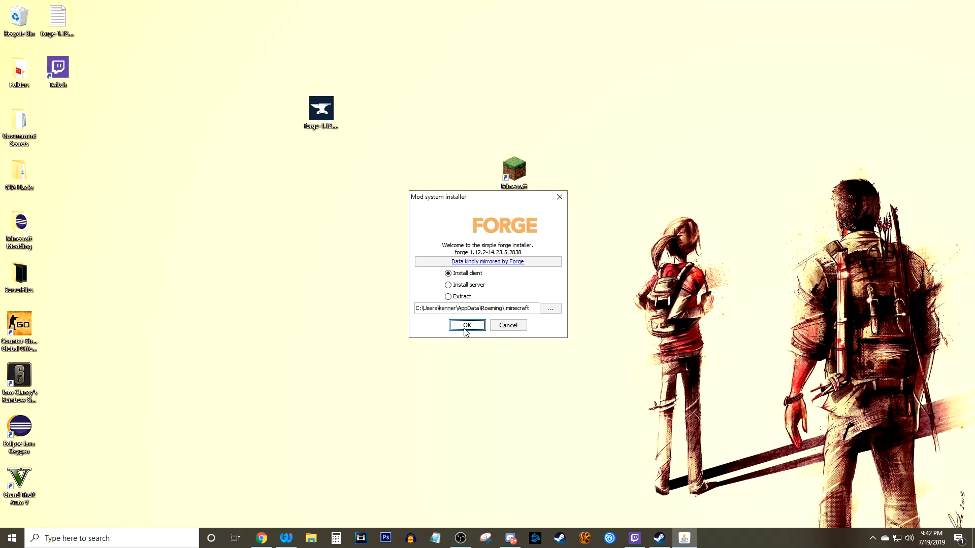
click(467, 325)
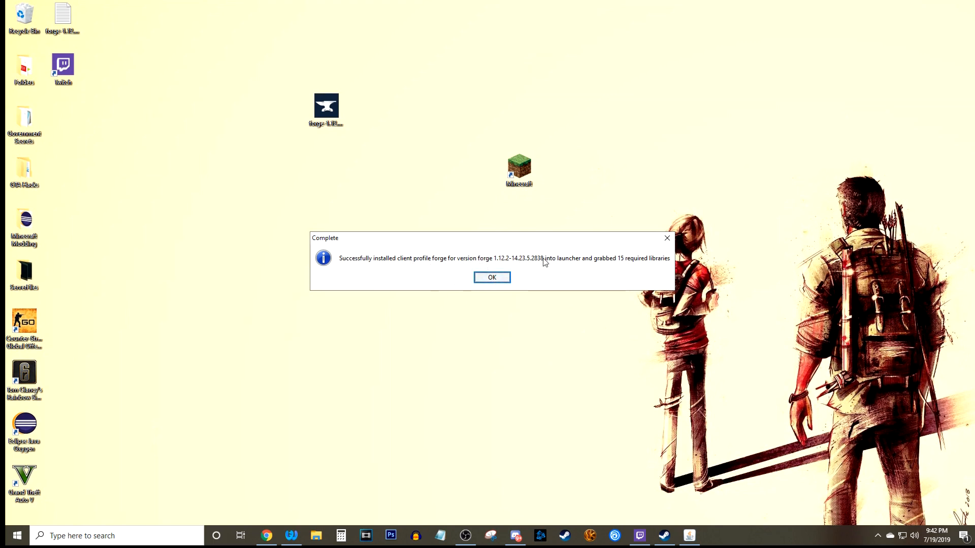
mouse_move(520, 277)
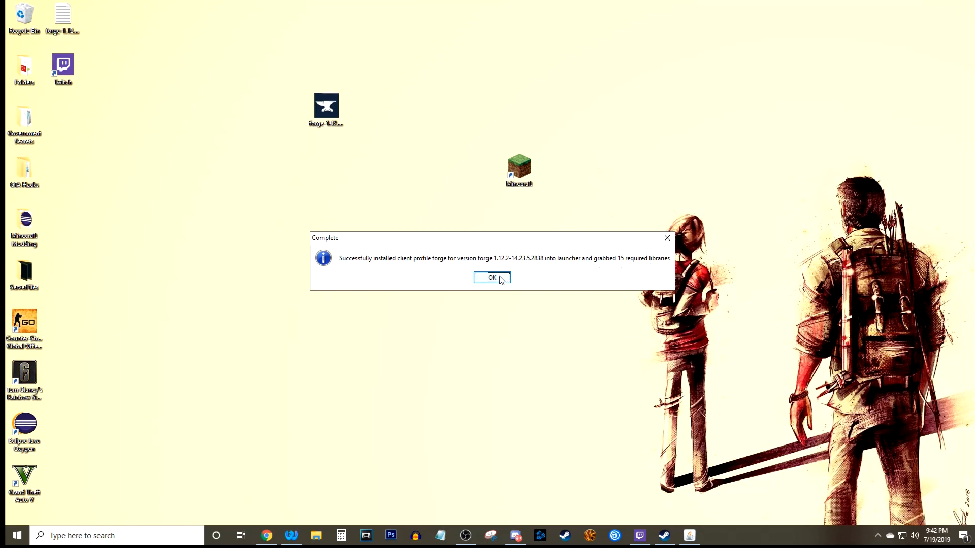
click(491, 277)
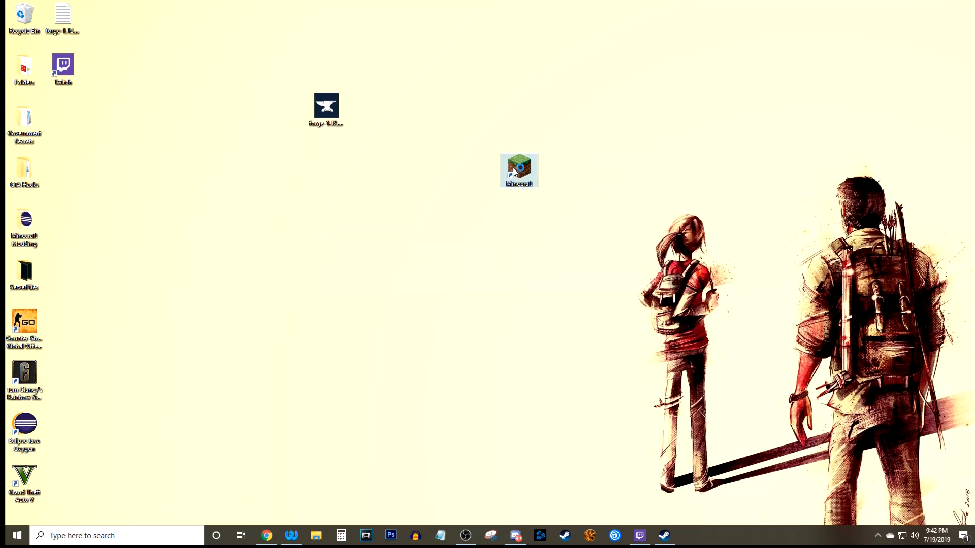
Start a new launcher installation using the release 1.12.2-forge version.
double_click(518, 169)
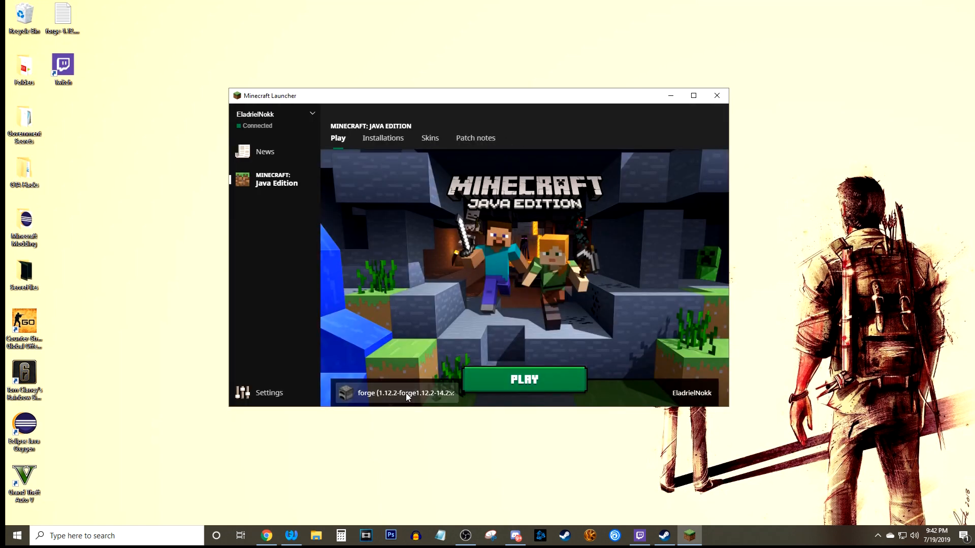
click(405, 393)
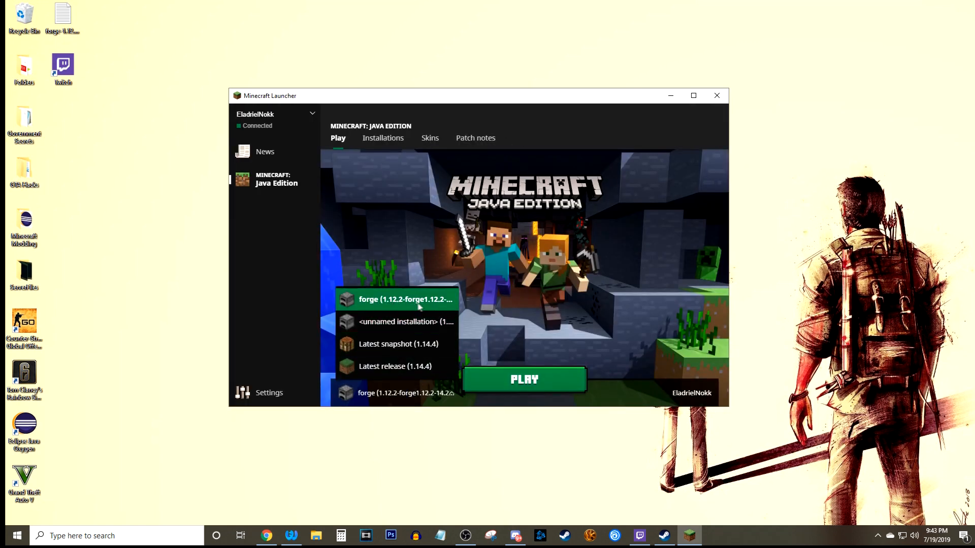
click(383, 137)
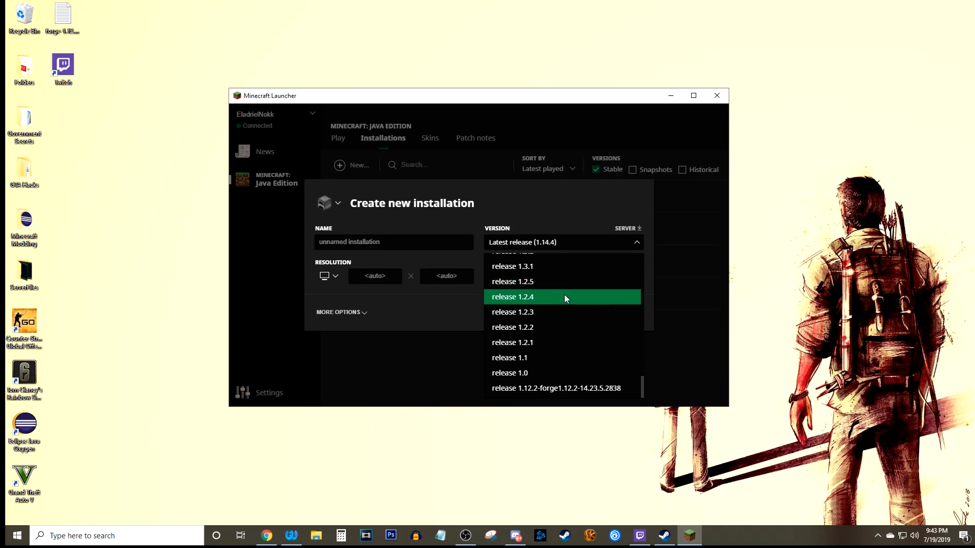
click(556, 388)
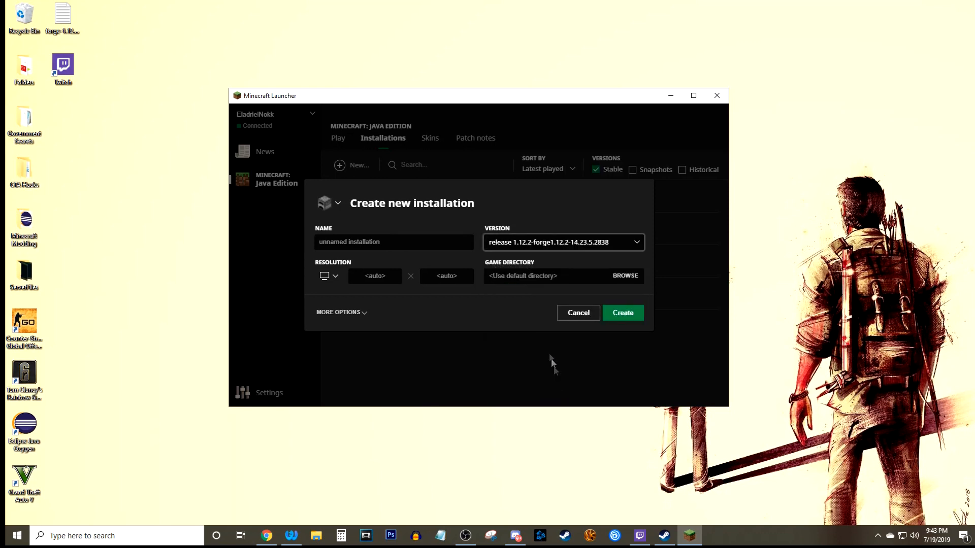
mouse_move(340, 314)
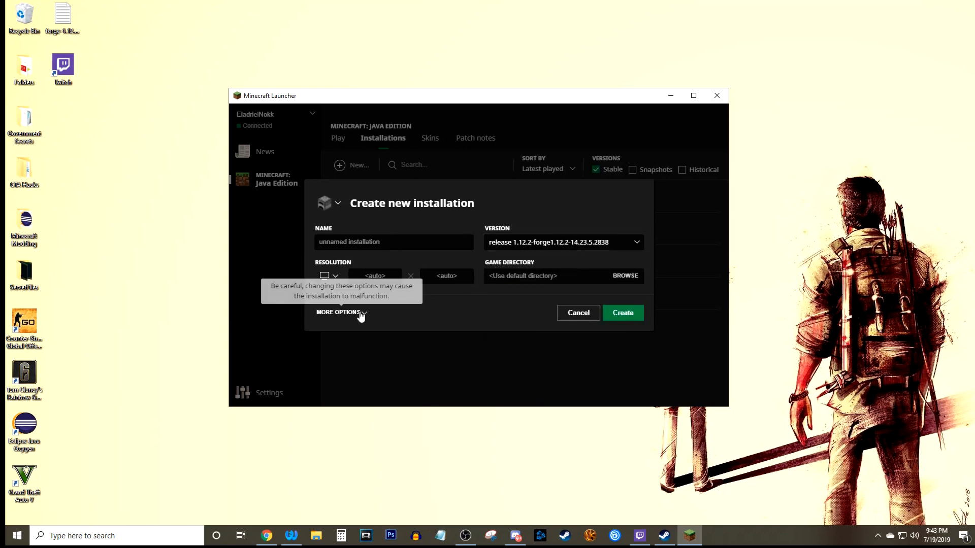
Raise the JVM memory argument from -Xmx2G to -Xmx4G under More Options and create it.
click(338, 312)
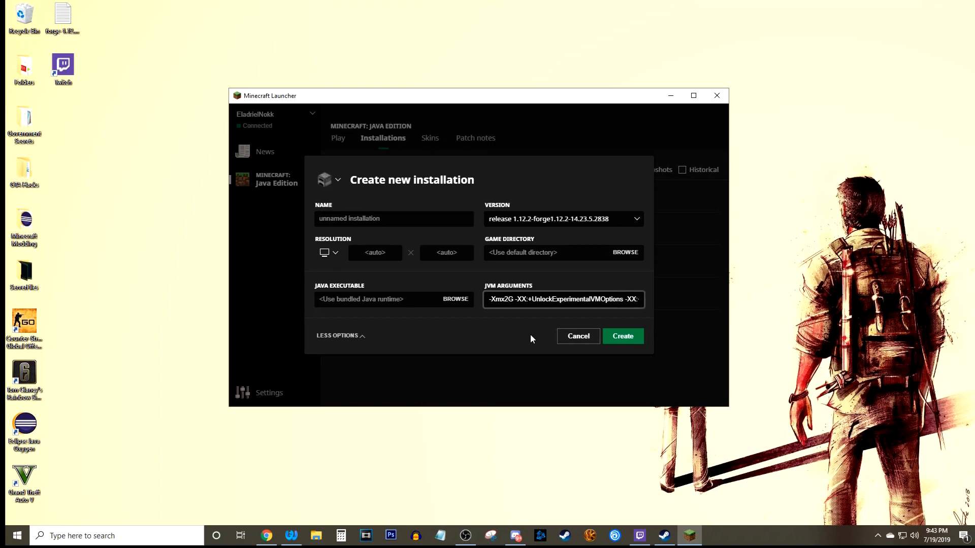
mouse_move(622, 336)
text(4)
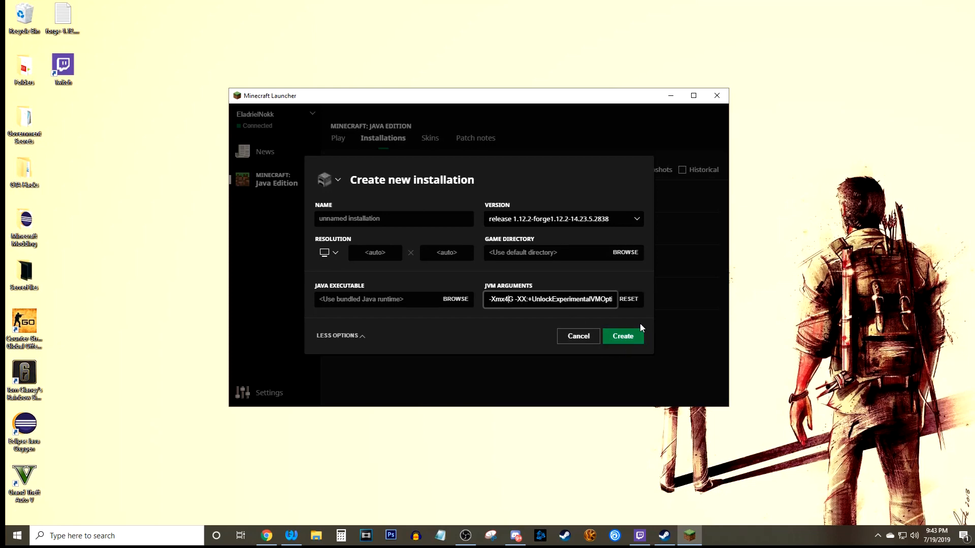
mouse_move(635, 349)
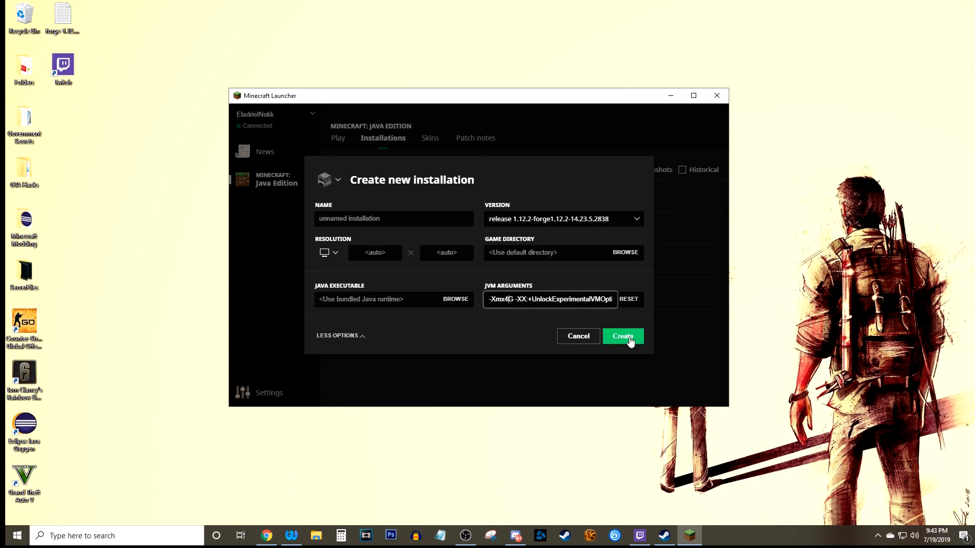
click(623, 335)
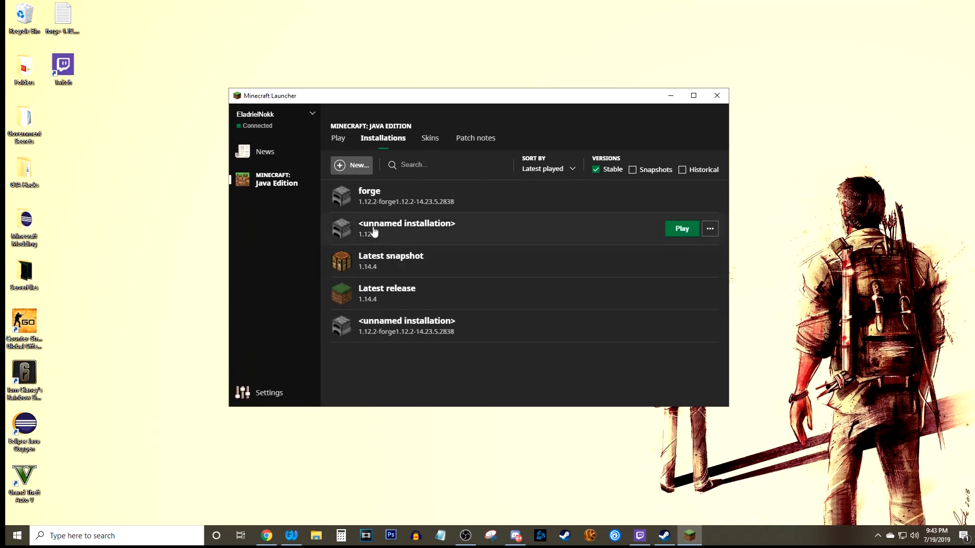
mouse_move(415, 331)
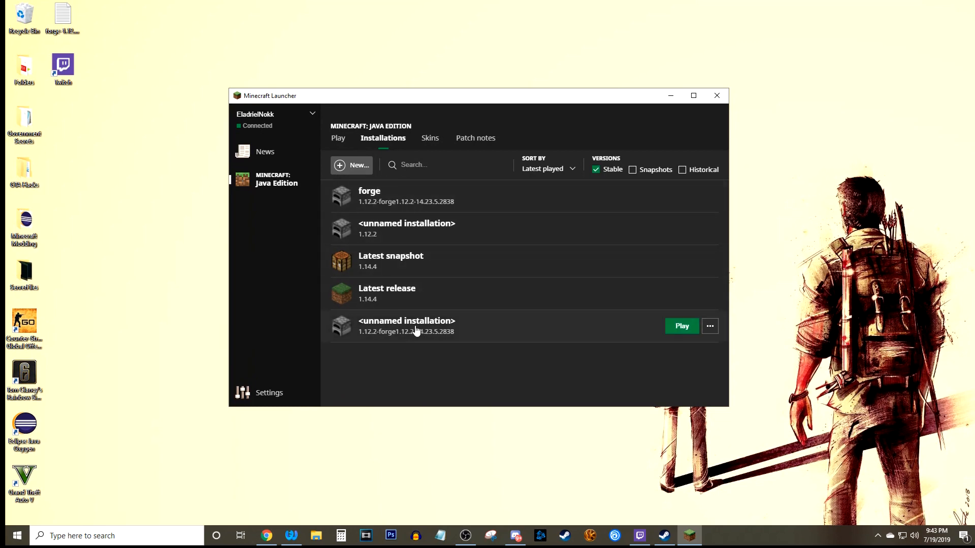
Delete the unnamed vanilla installation, rename the Forge one 'Tut Forge', save, and play it.
click(710, 228)
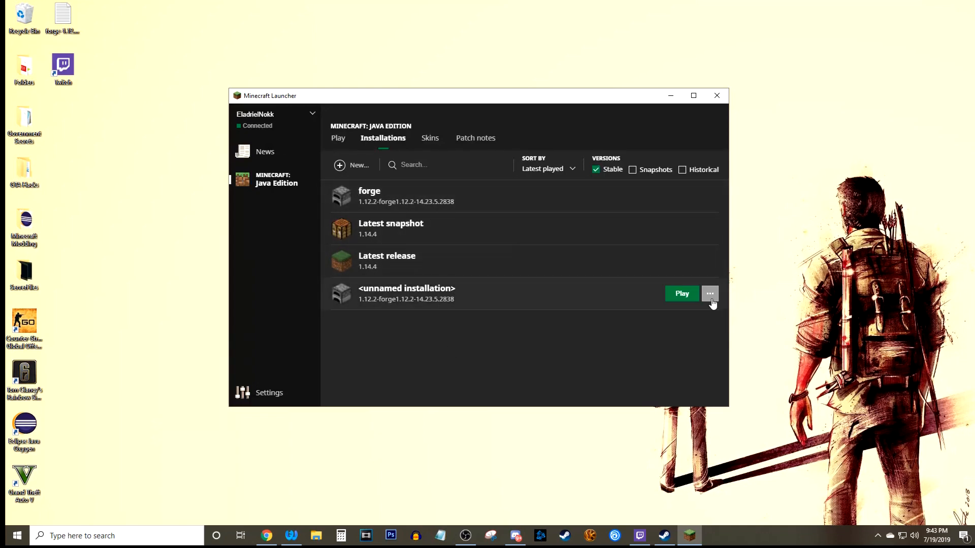
click(709, 294)
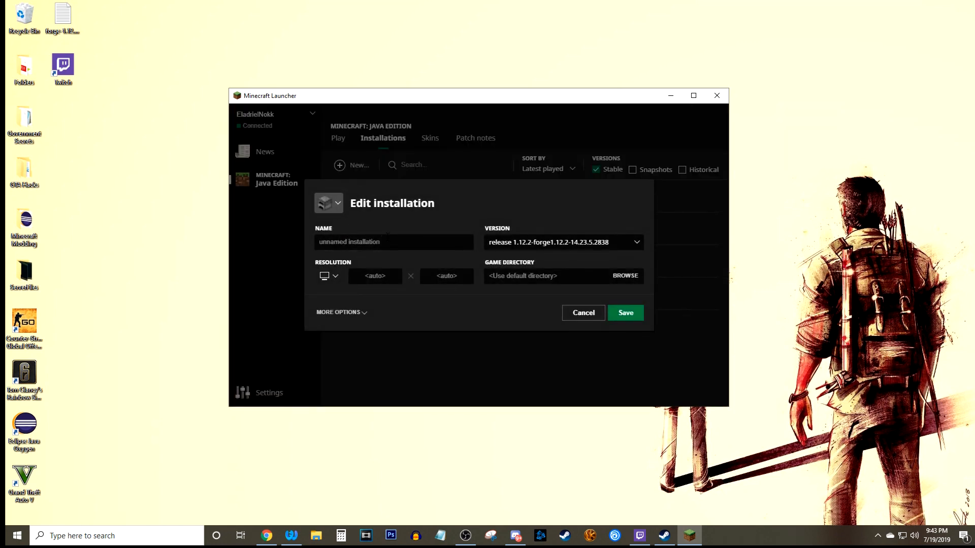
text(Tut F)
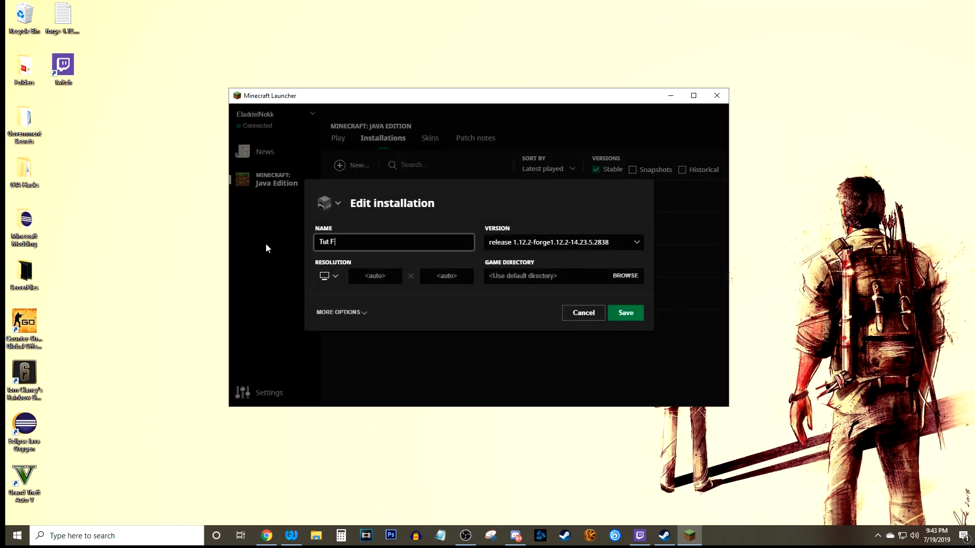
click(625, 313)
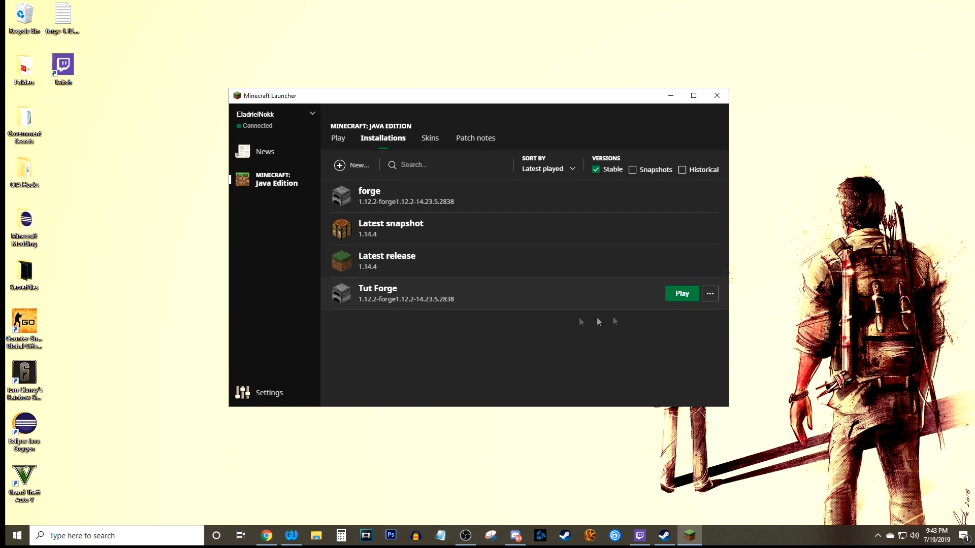
click(681, 294)
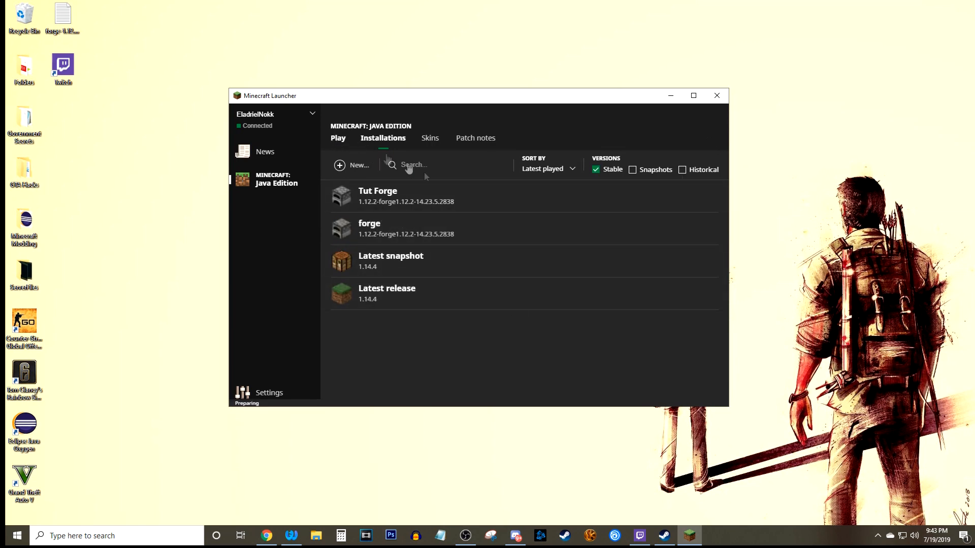
View the Forge Mod List showing 4 mods loaded, return to the title screen, and quit the game.
click(338, 137)
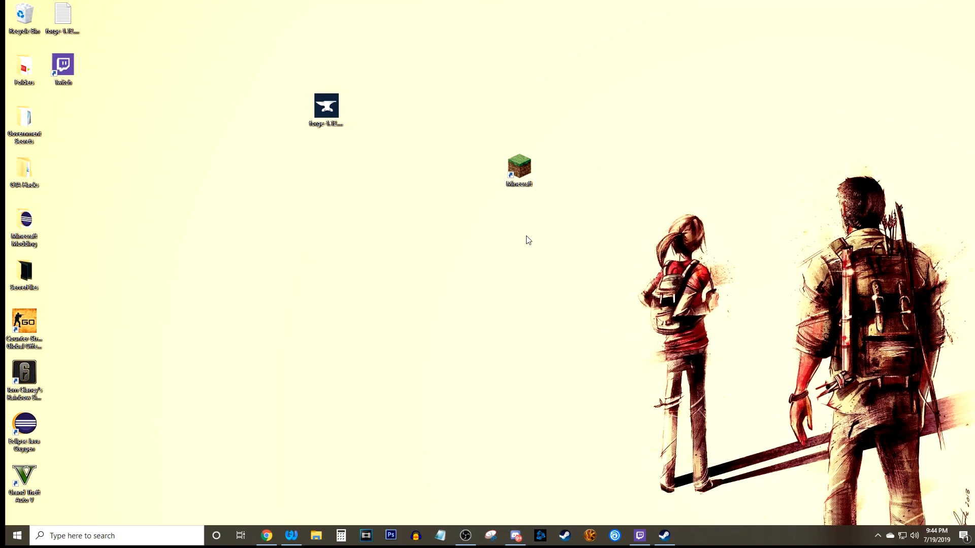
double_click(518, 164)
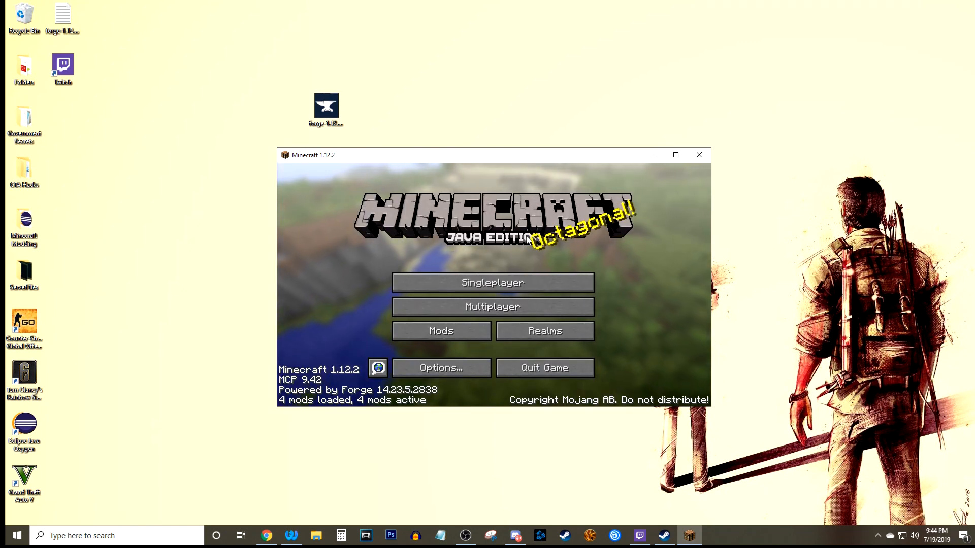
click(441, 330)
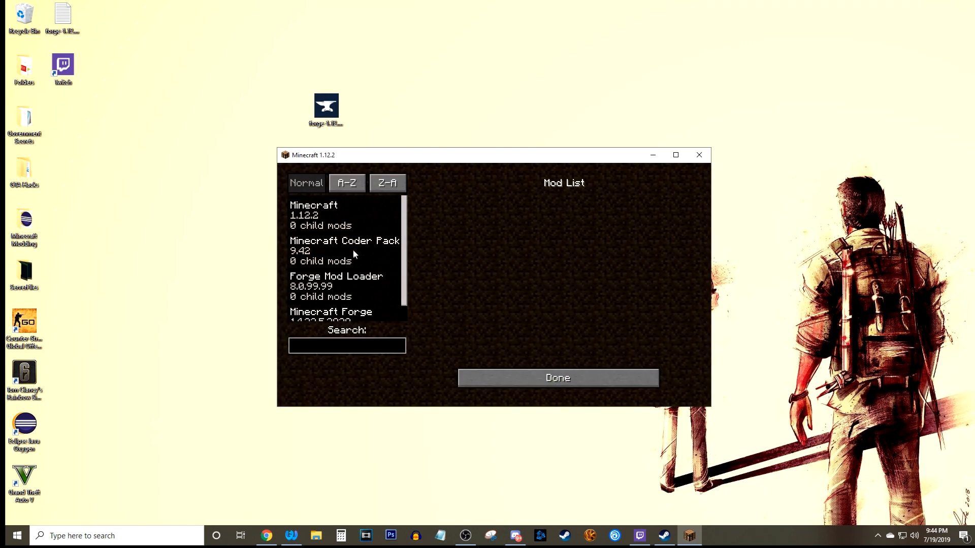
click(557, 377)
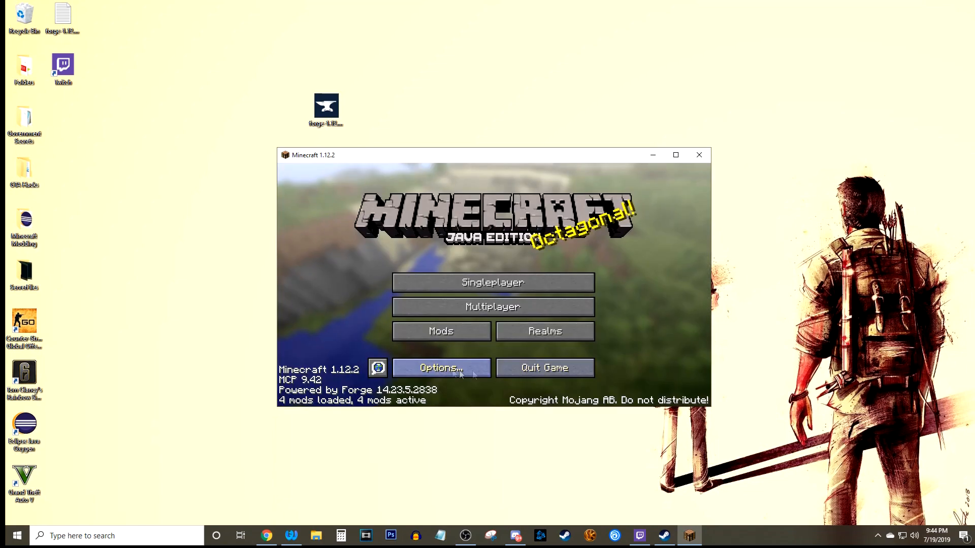
mouse_move(544, 367)
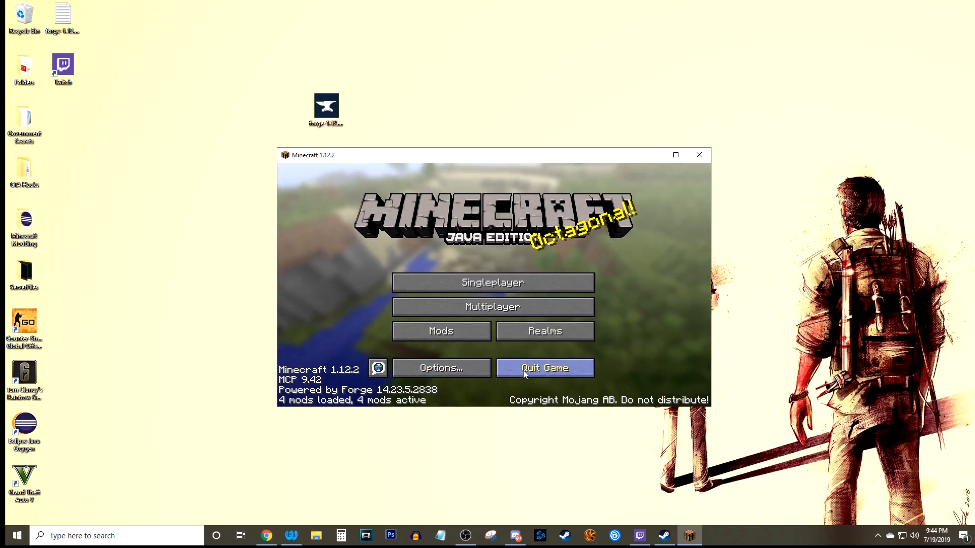
click(544, 368)
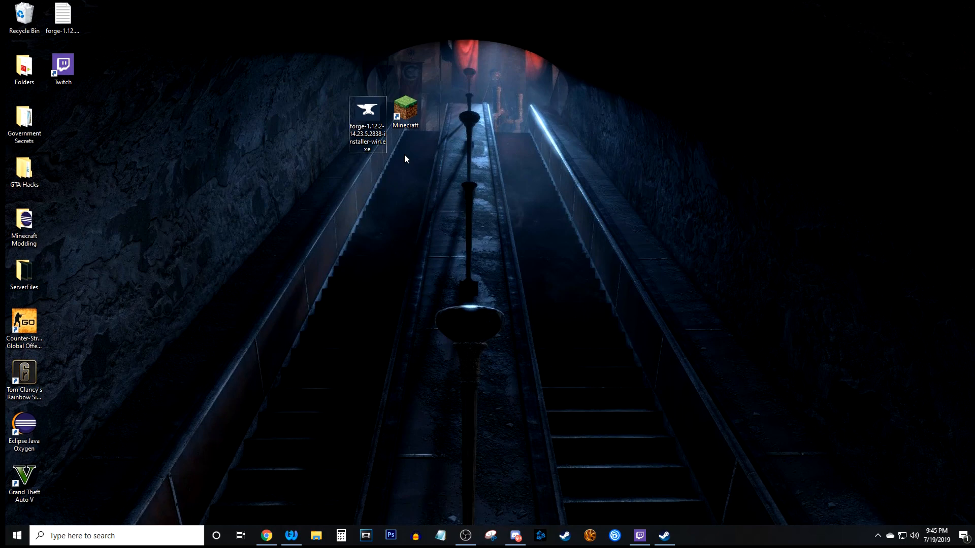
Run %appdata% via Win+R to open the Roaming folder containing .minecraft.
click(12, 535)
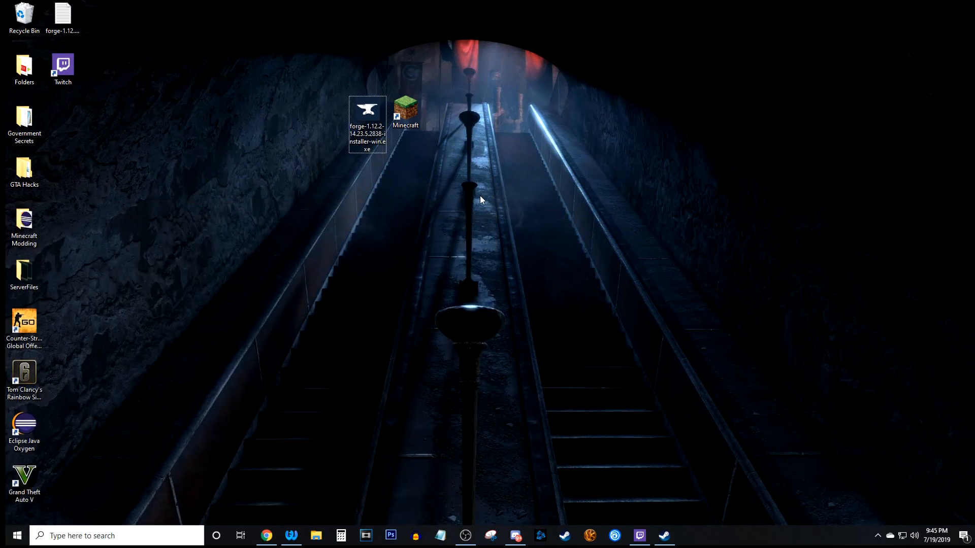
key(Win+r)
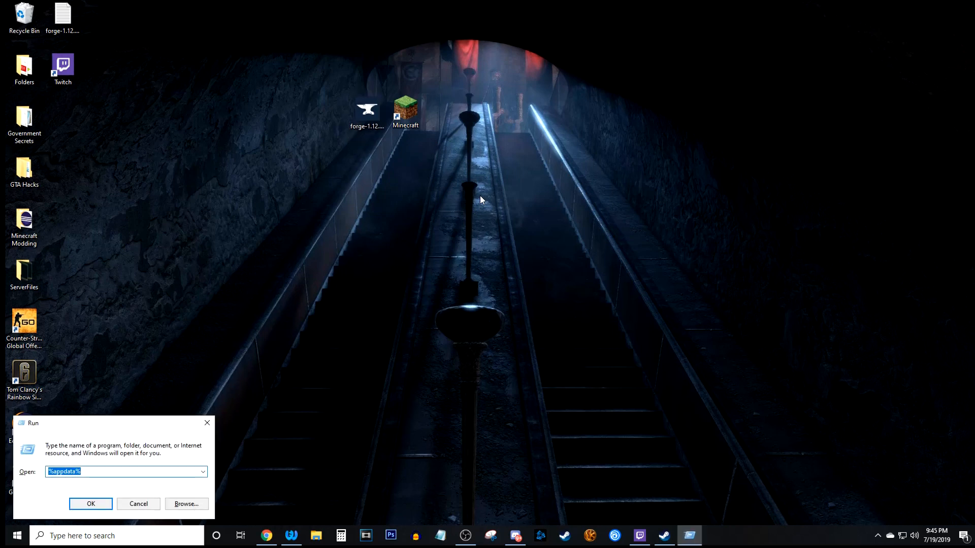
text(%appda)
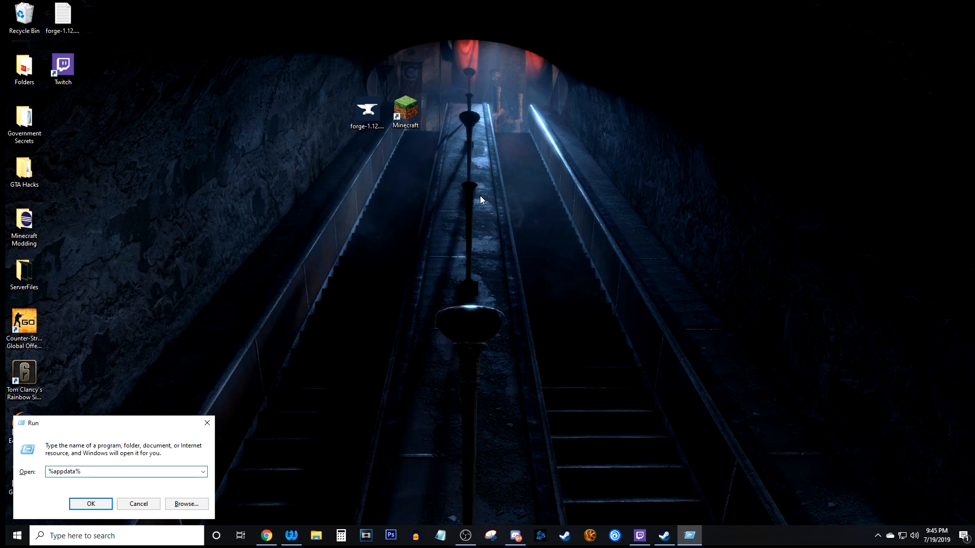
click(91, 504)
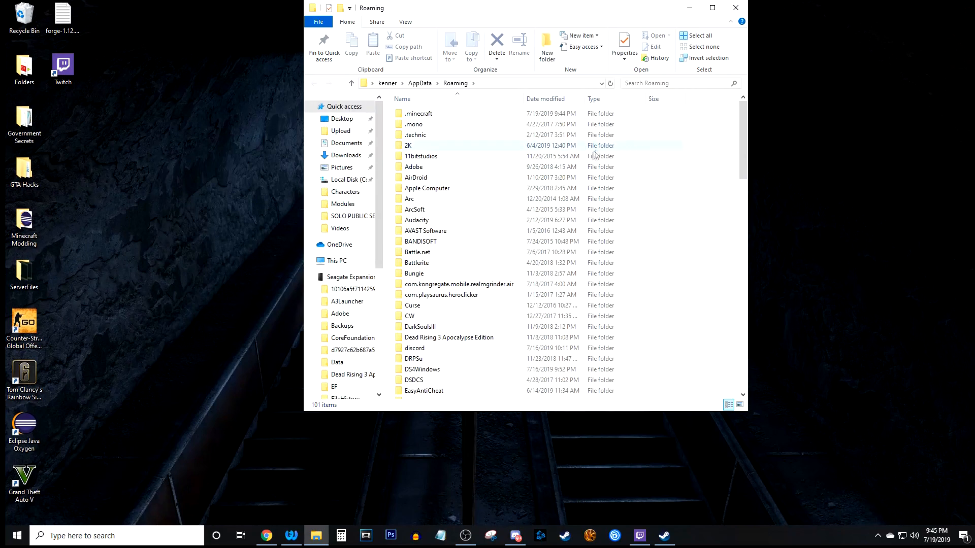
mouse_move(441, 337)
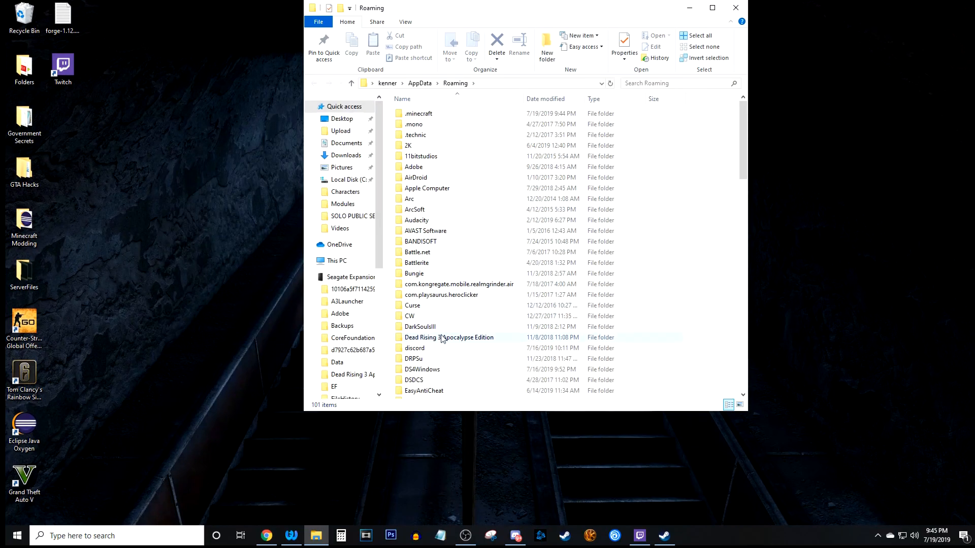
Browse through Local Disk (C:), Users and the kenner profile folder into AppData.
click(420, 327)
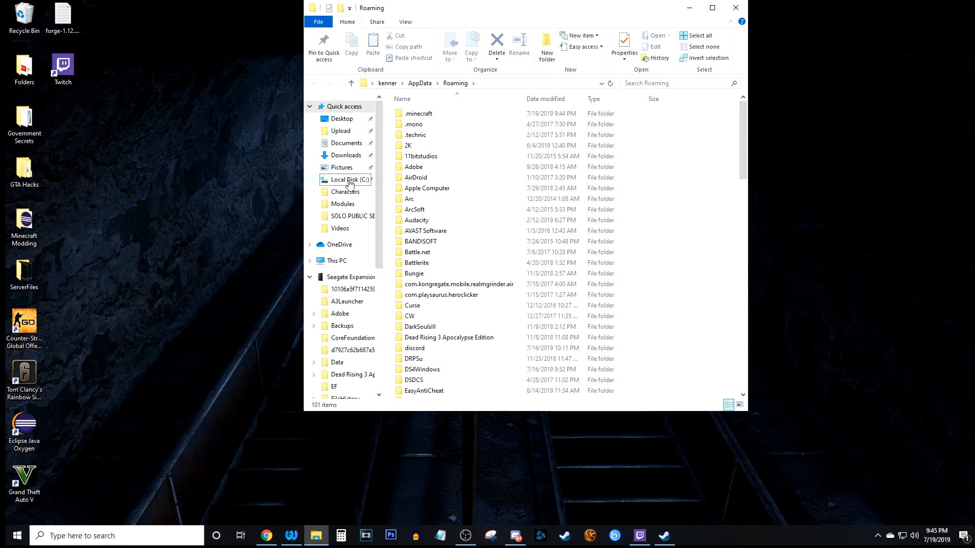
click(348, 179)
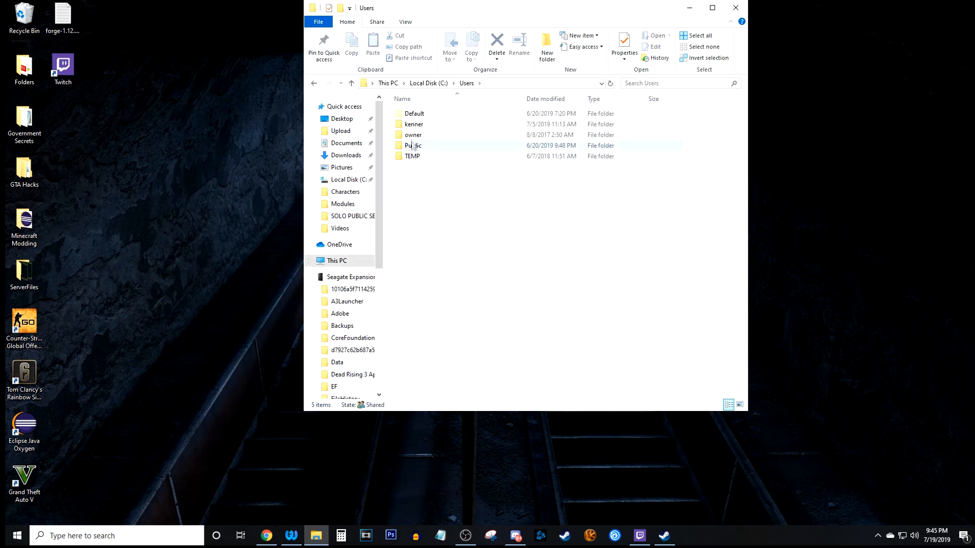
double_click(413, 124)
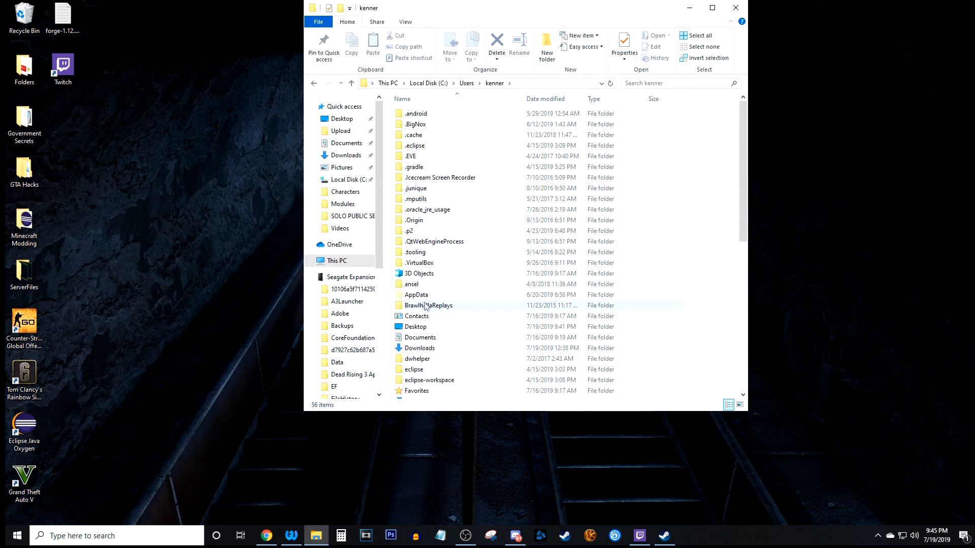
click(416, 294)
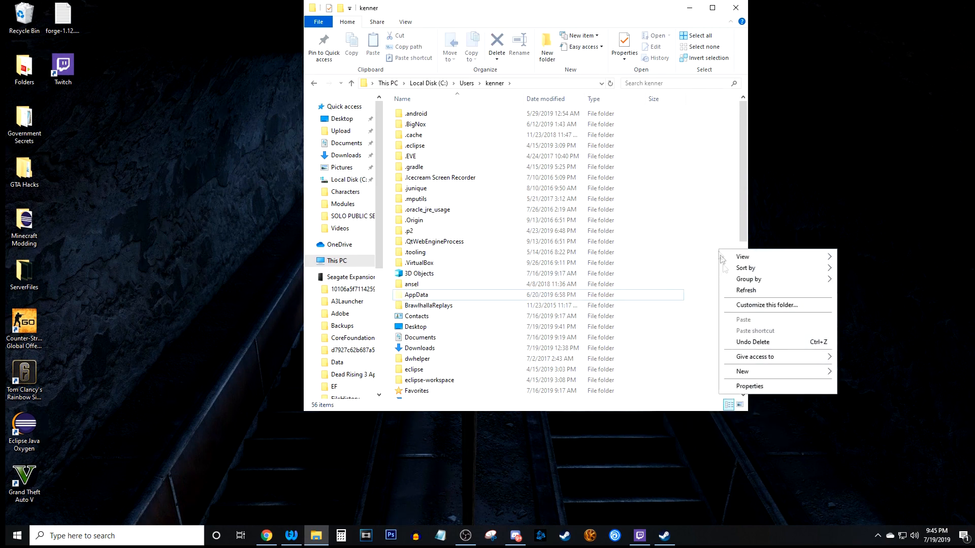
click(750, 386)
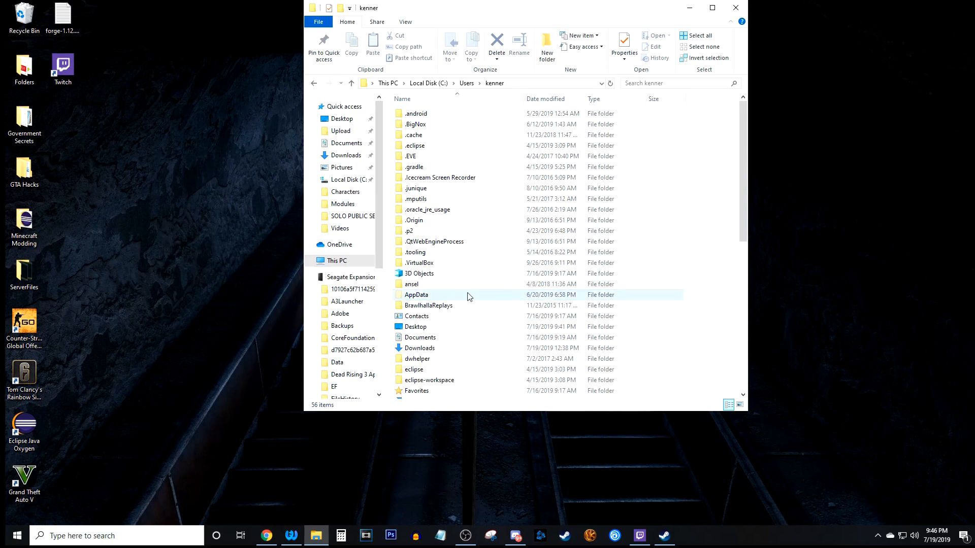
double_click(416, 295)
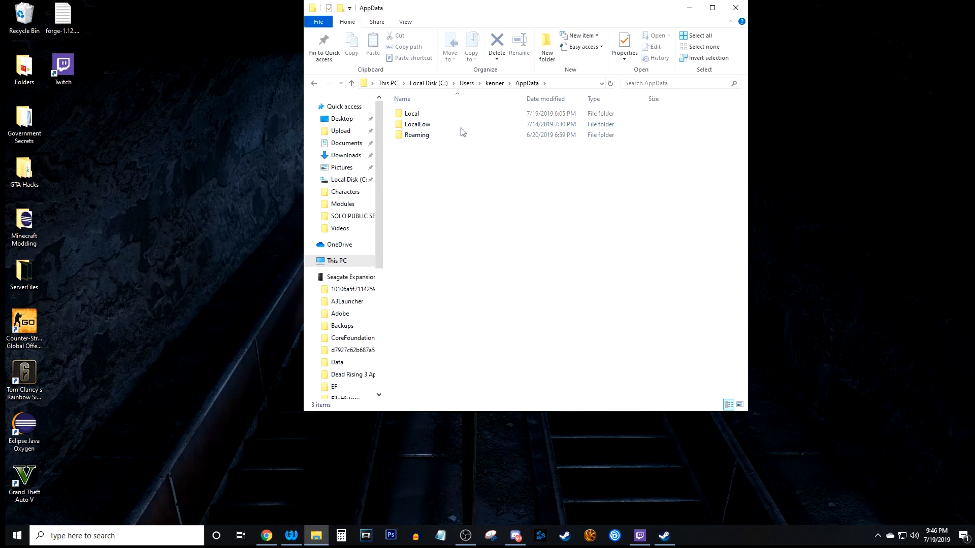
Inside Roaming\.minecraft create a folder named mods and go into the empty folder.
double_click(416, 135)
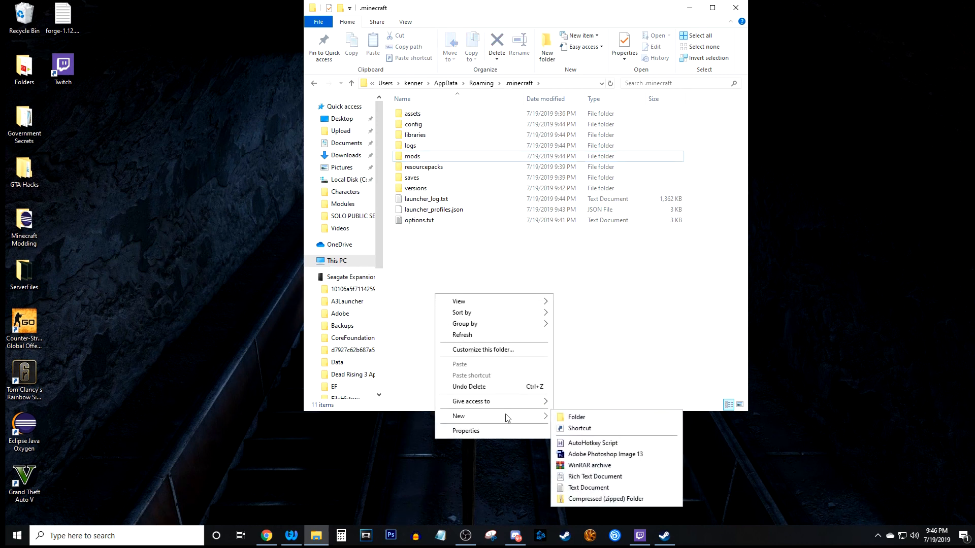
click(576, 418)
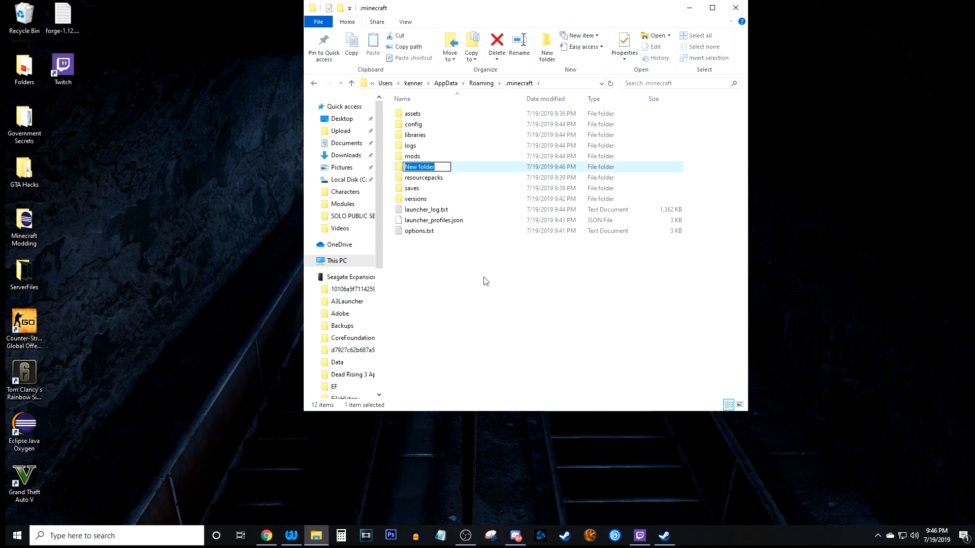
text(mods)
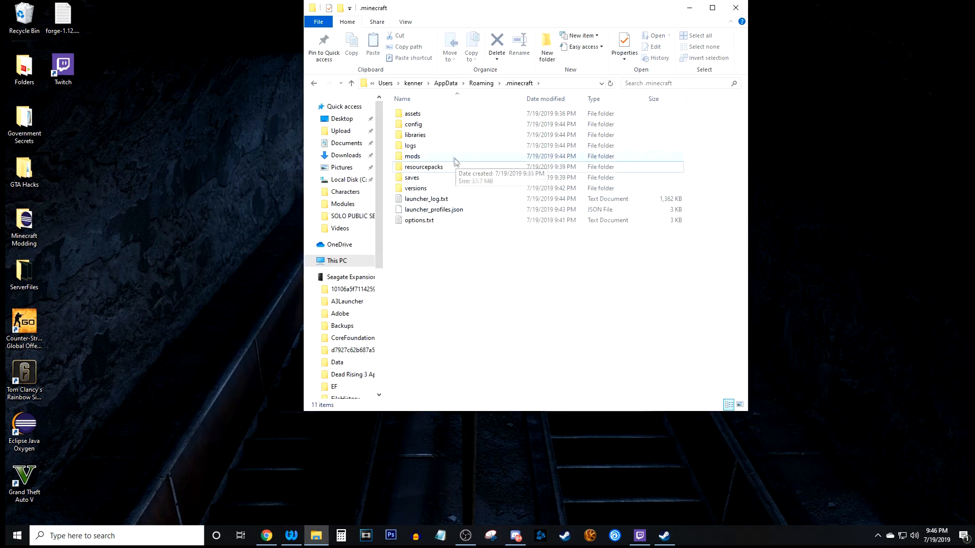
click(412, 155)
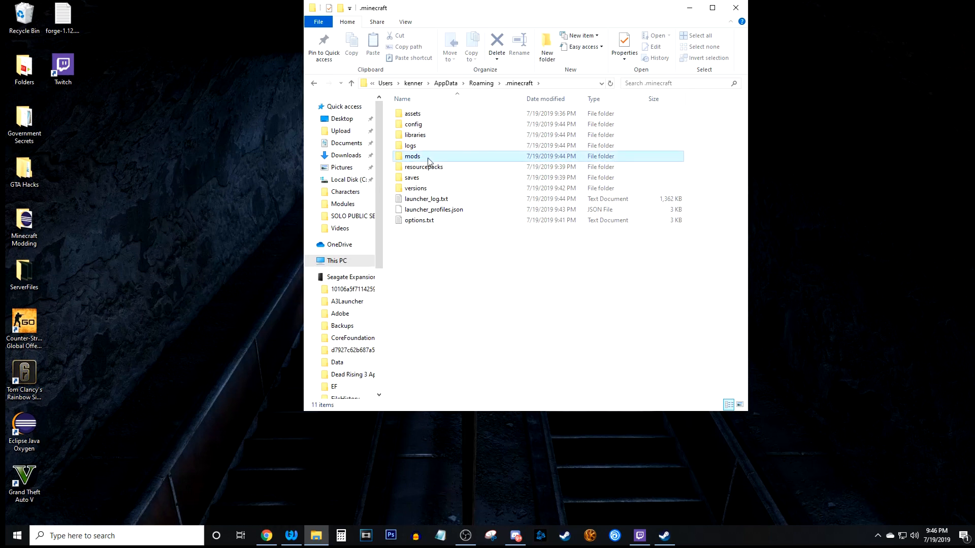
double_click(412, 155)
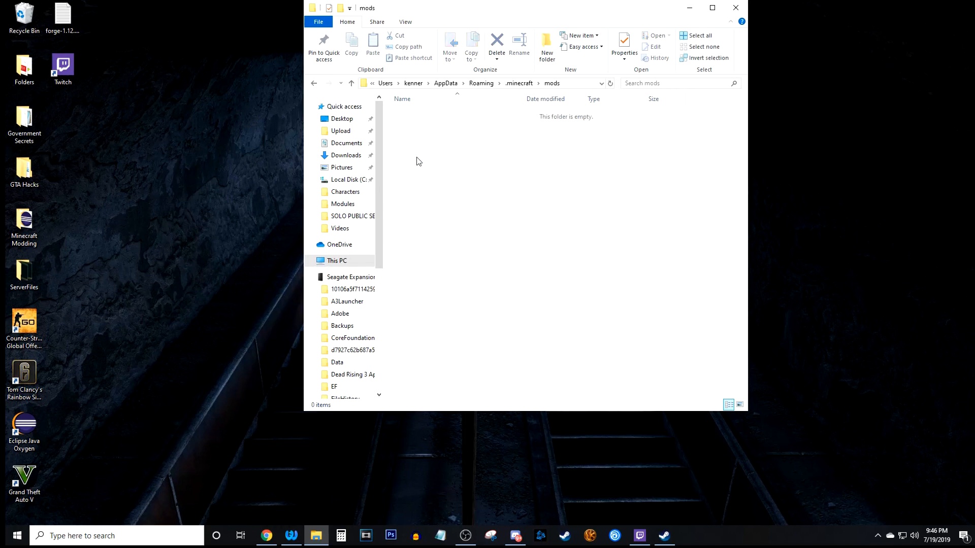
mouse_move(419, 170)
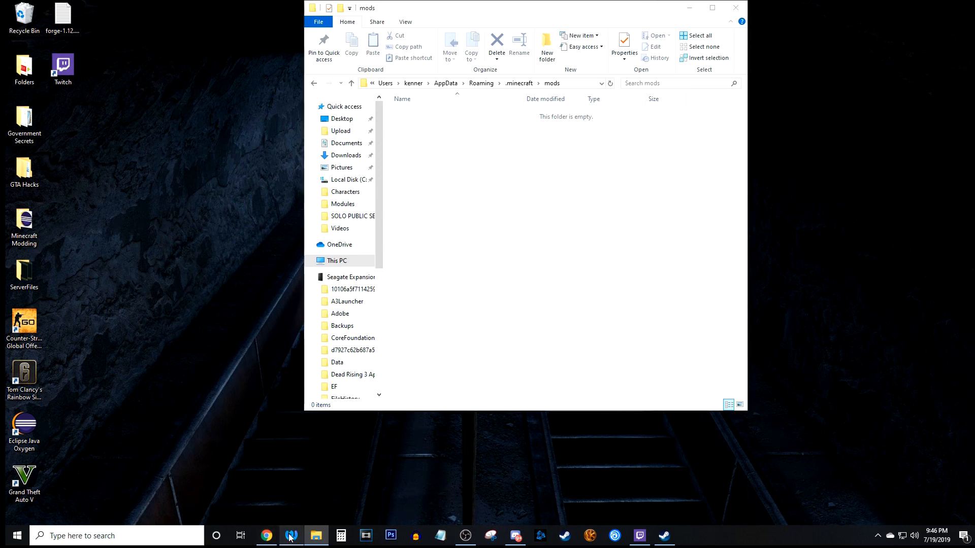
click(266, 535)
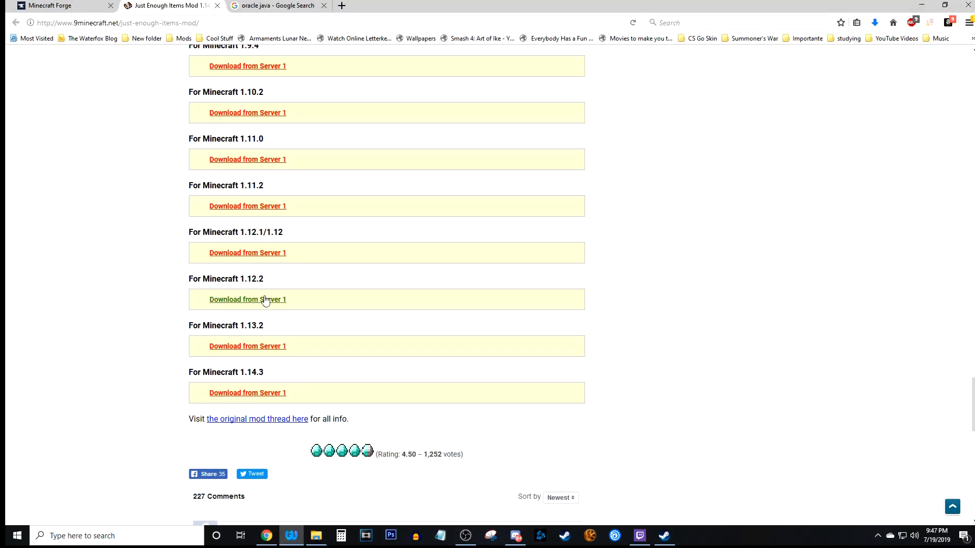
Download the Just Enough Items jar for Minecraft 1.12.2 from Server 1 and save the file.
click(247, 299)
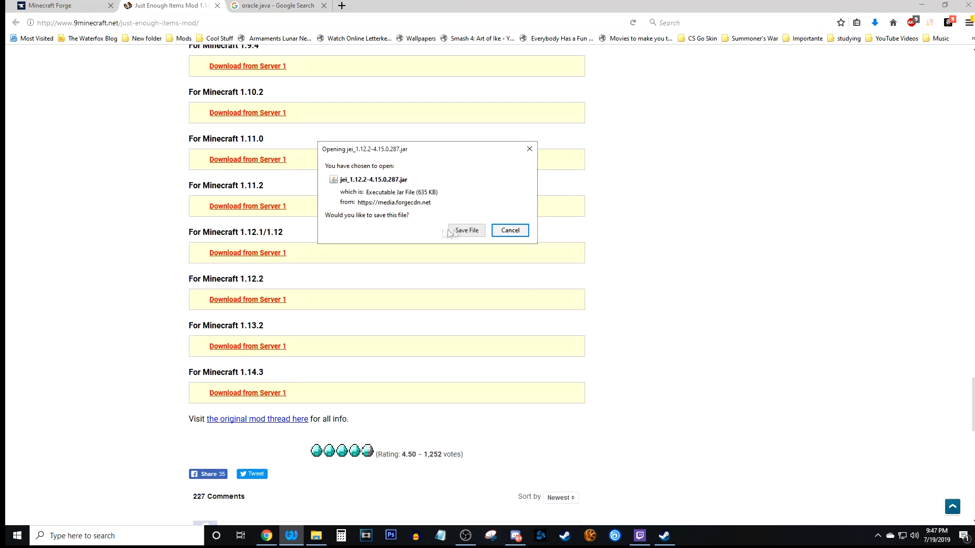
click(509, 230)
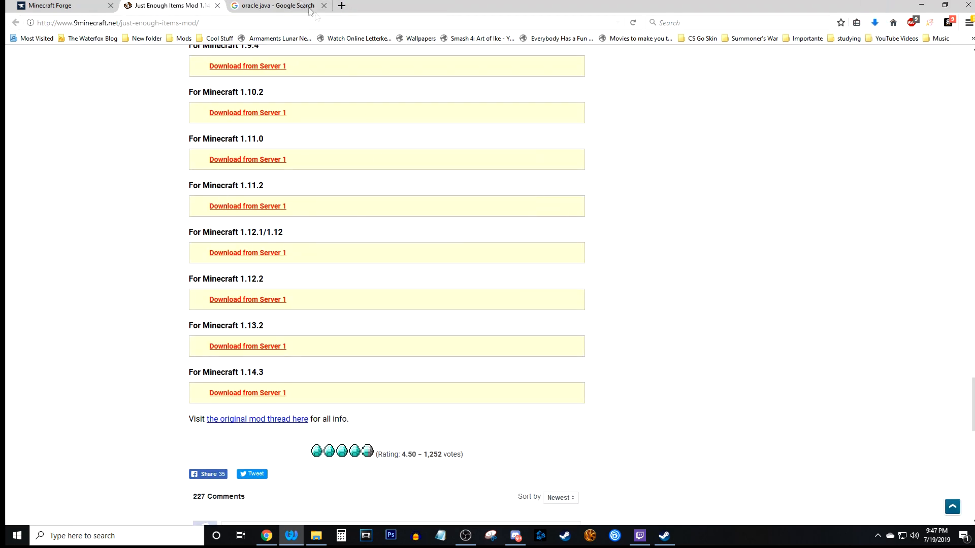
click(56, 5)
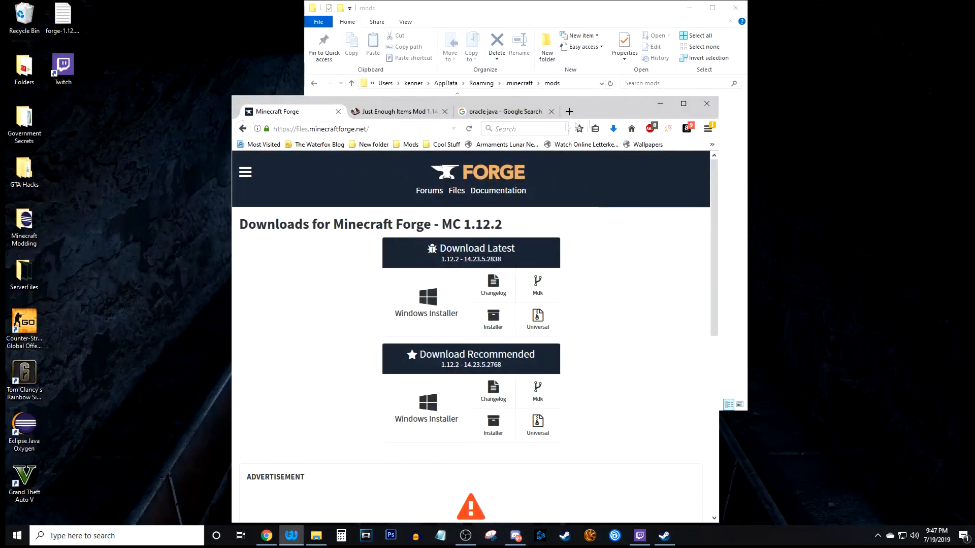
Move the jei_1.12.2-4.15.0.287.jar to the desktop and restore it into the mods folder.
click(613, 129)
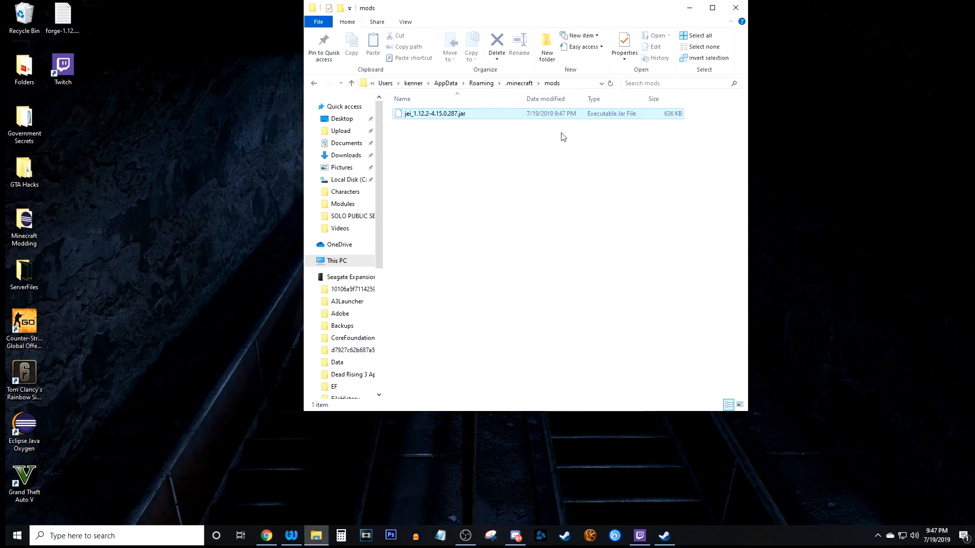
drag(435, 113, 211, 161)
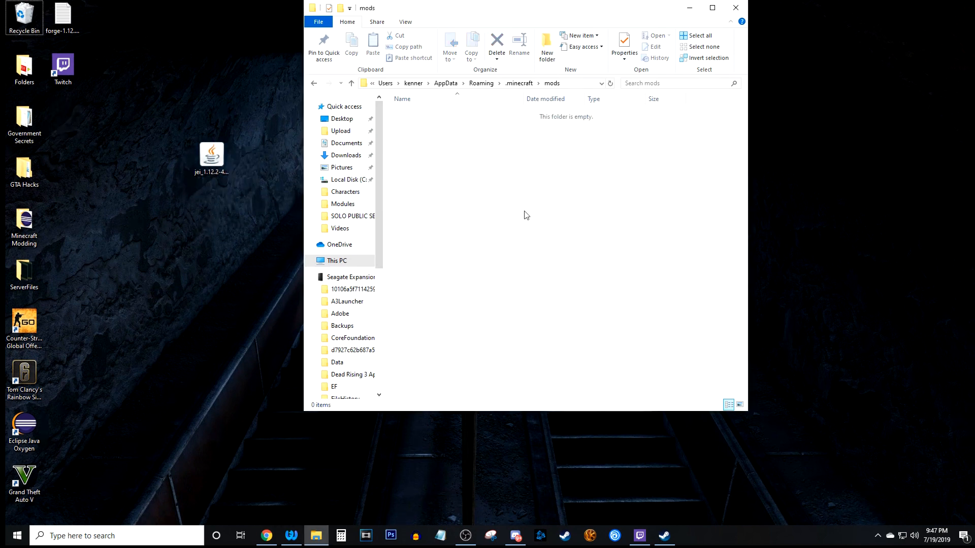
right_click(211, 155)
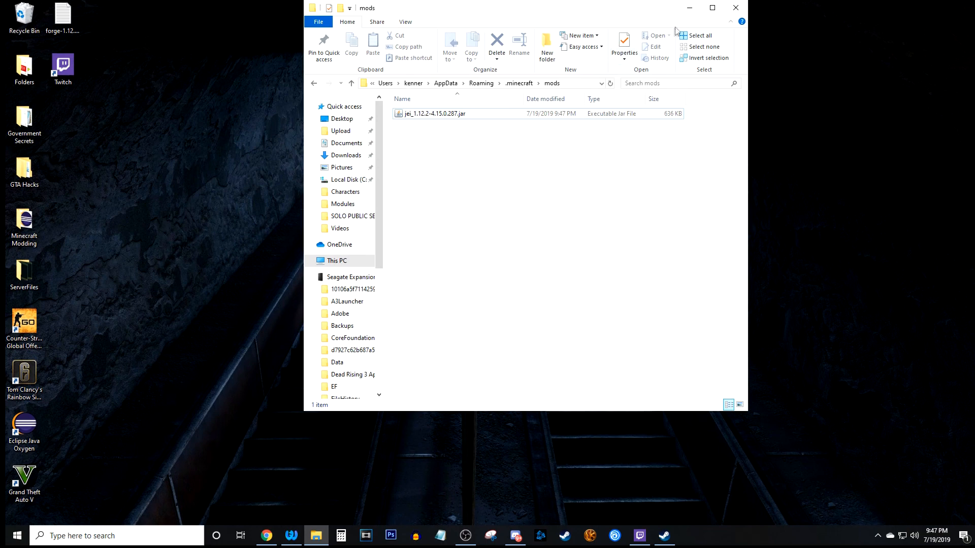
Close the mods folder window, leaving the desktop showing.
click(735, 7)
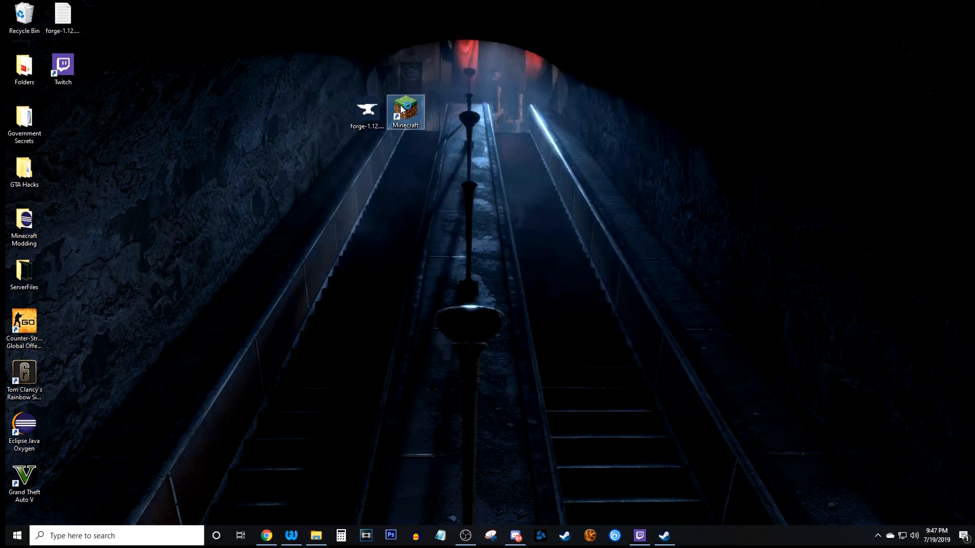
Launch Minecraft Launcher from the desktop and play the Tut Forge 1.12.2 profile.
double_click(405, 111)
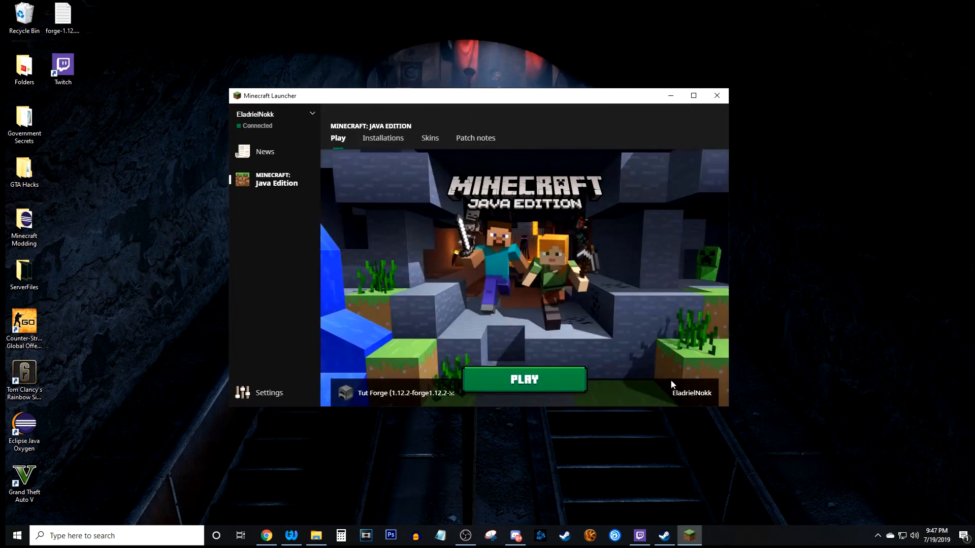
click(524, 380)
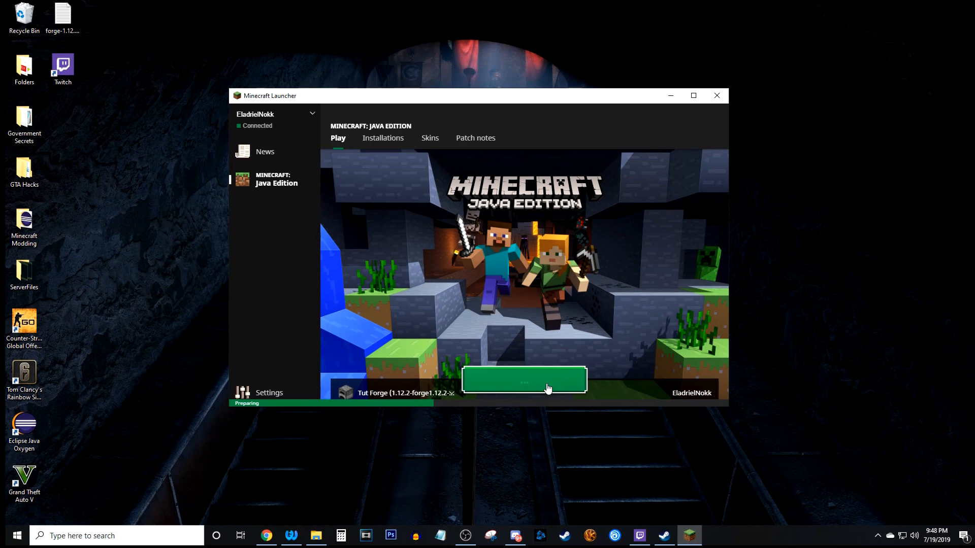
click(523, 380)
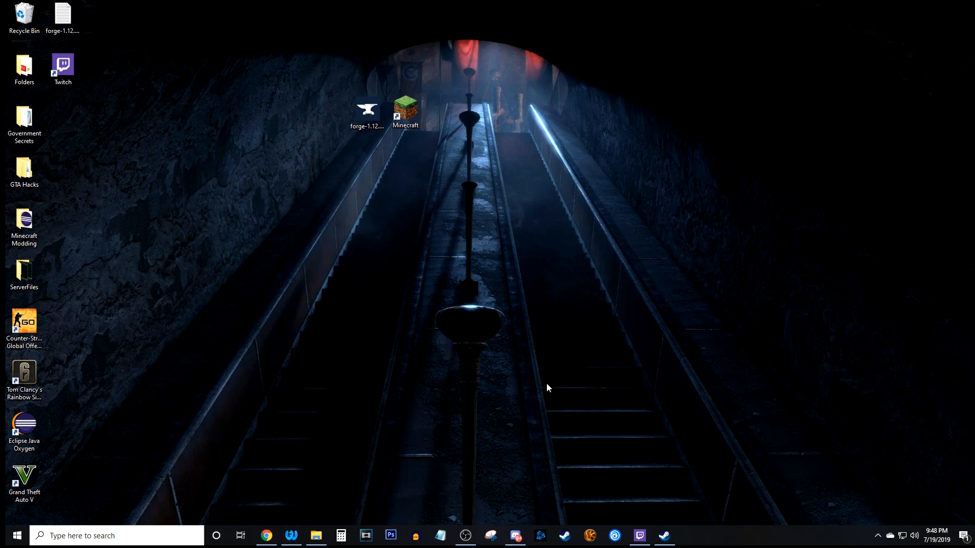
Let Minecraft 1.12.2 with Forge load to the title screen with 5 mods active.
double_click(404, 111)
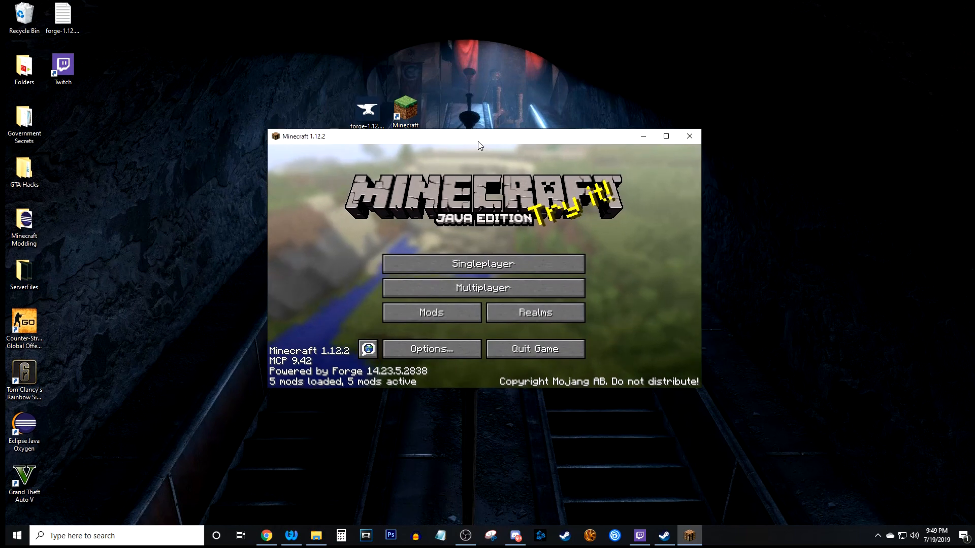
From the Mods list, select Just Enough Items and go into its Search Options config.
click(431, 312)
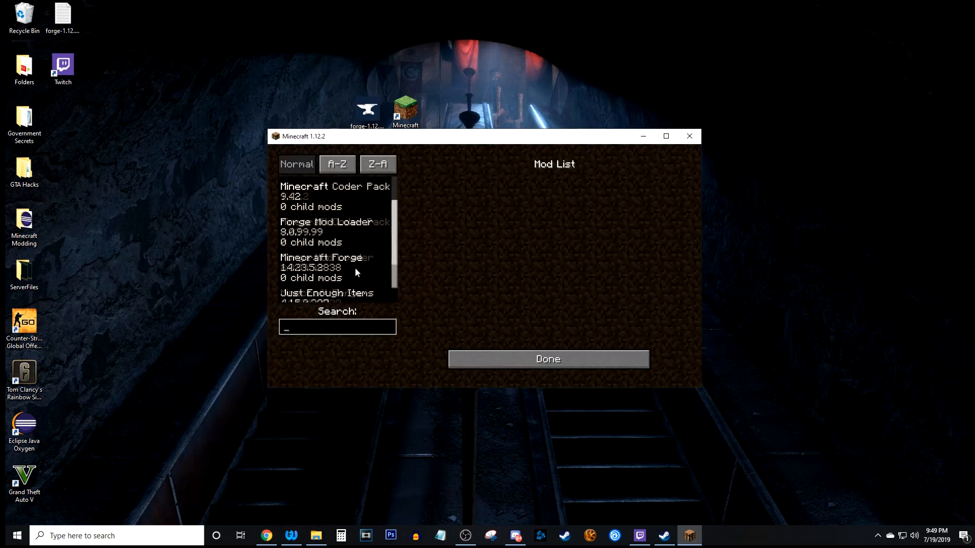
click(327, 293)
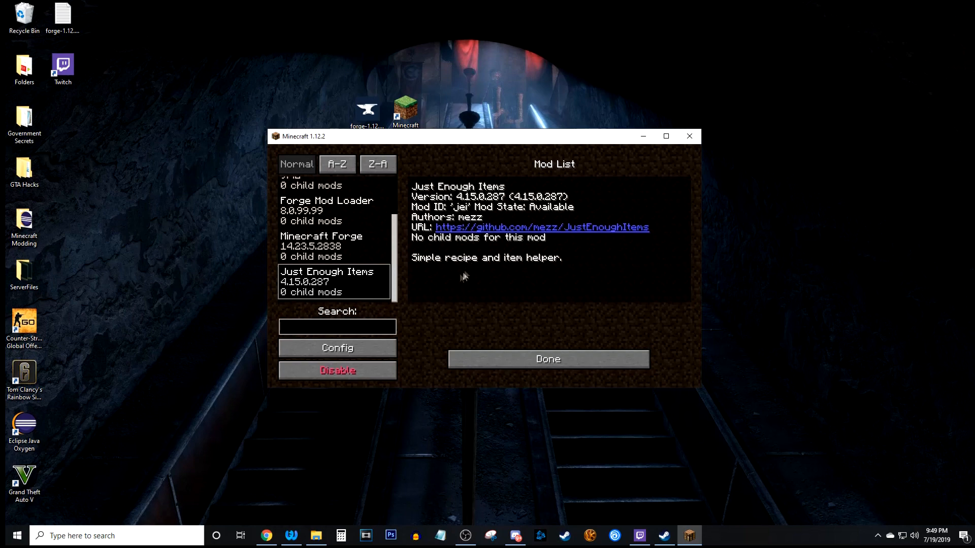
click(338, 347)
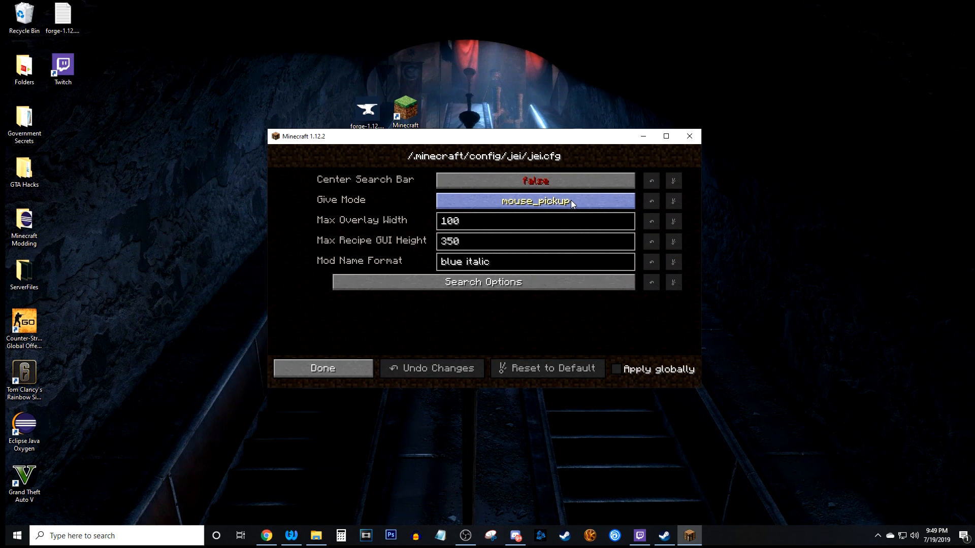
click(483, 282)
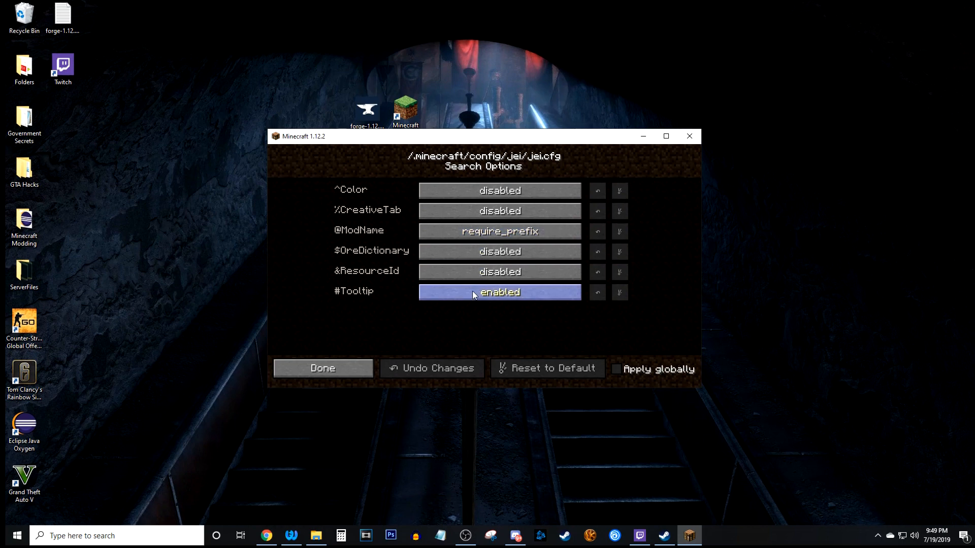
click(499, 230)
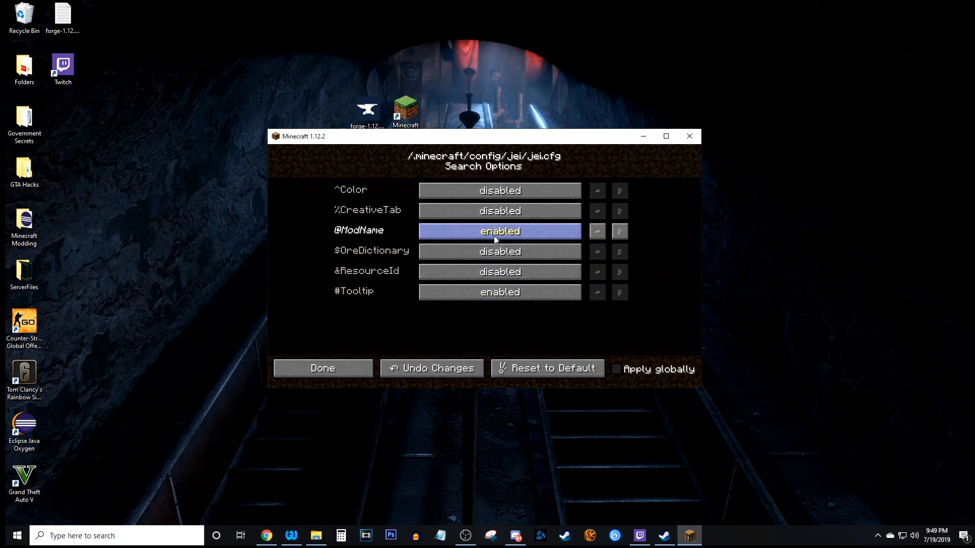
click(499, 250)
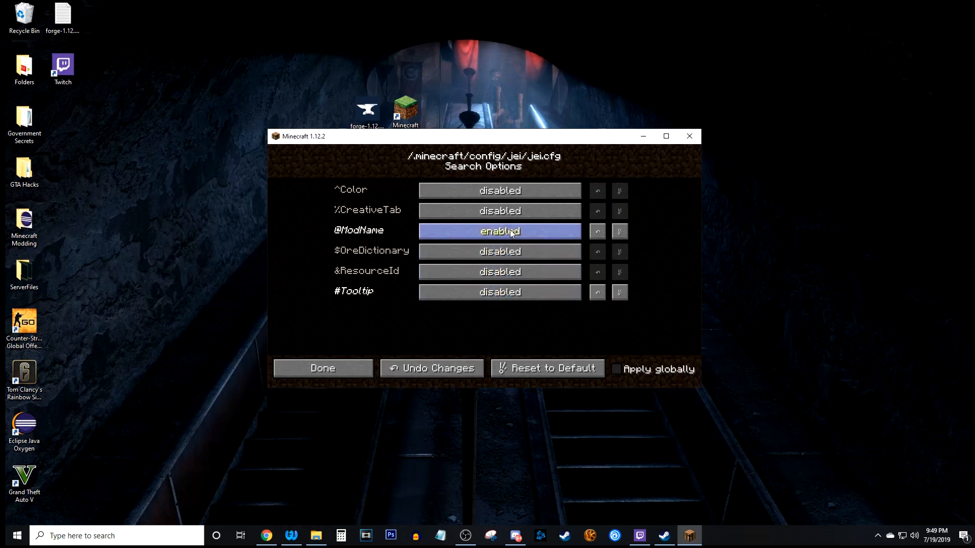
click(499, 292)
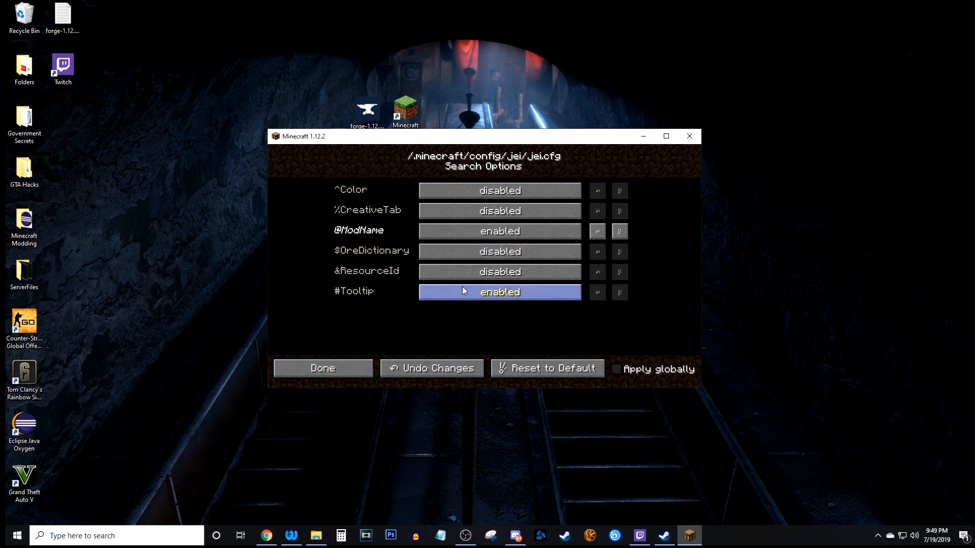
click(322, 368)
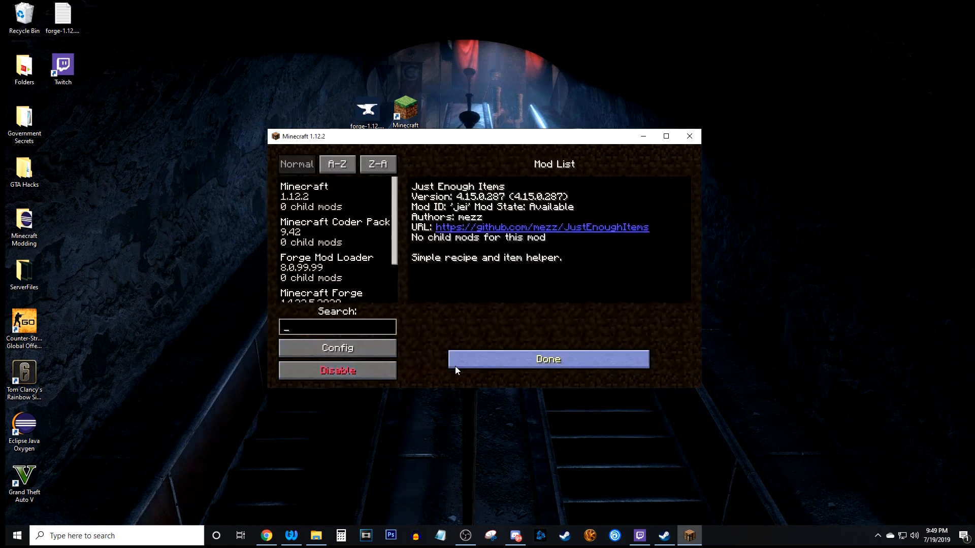
Create a new Survival world named New World and load into it.
click(547, 359)
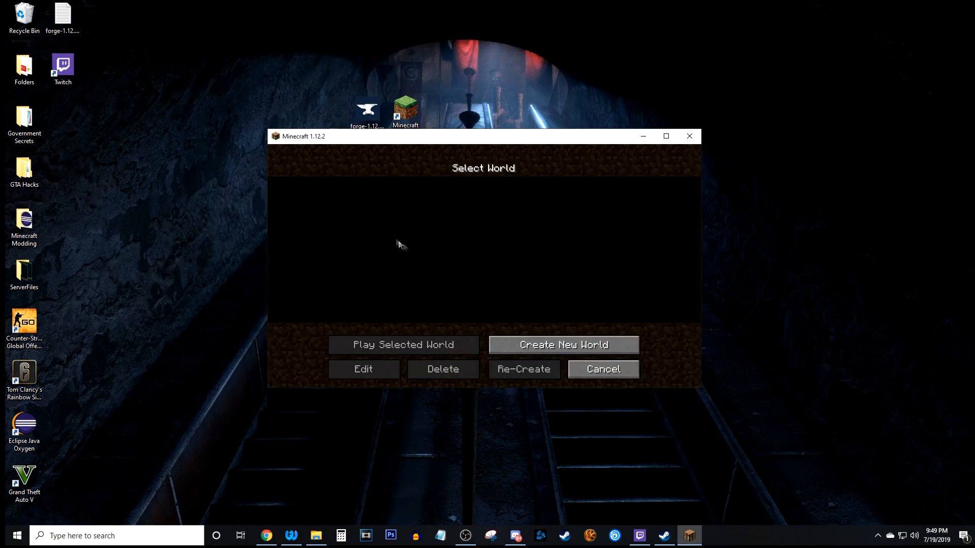
click(563, 345)
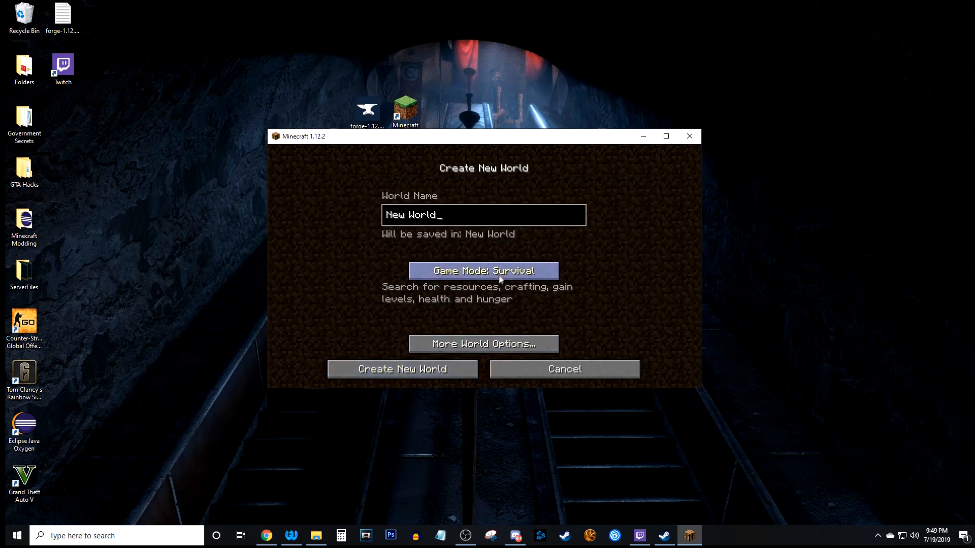
click(401, 369)
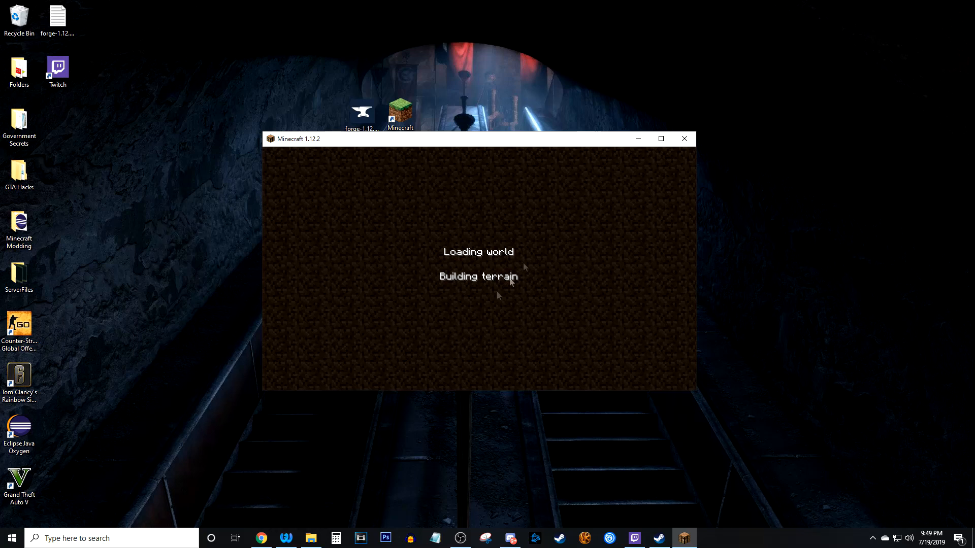
click(660, 138)
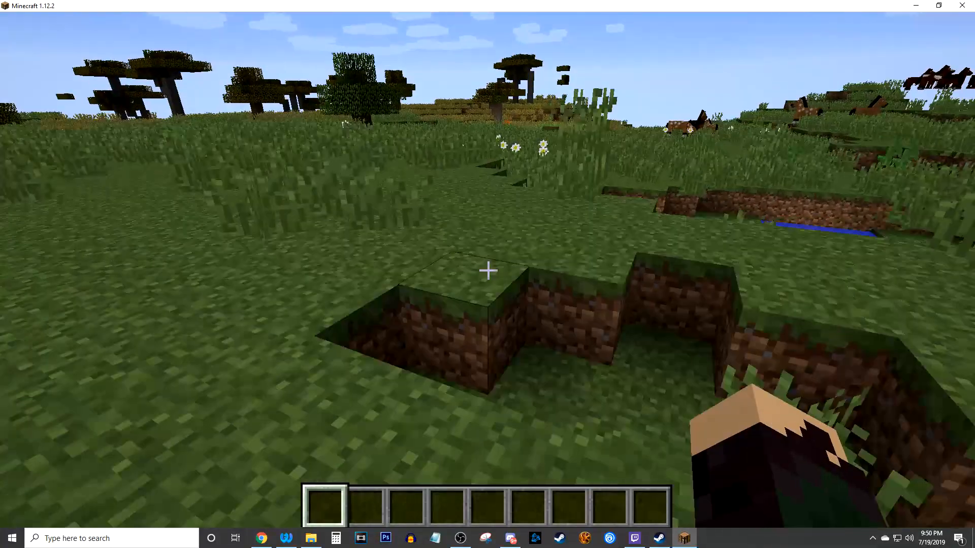
Resume the game, view the bookshelf's JEI recipes from the inventory, then return to the world.
key(Escape)
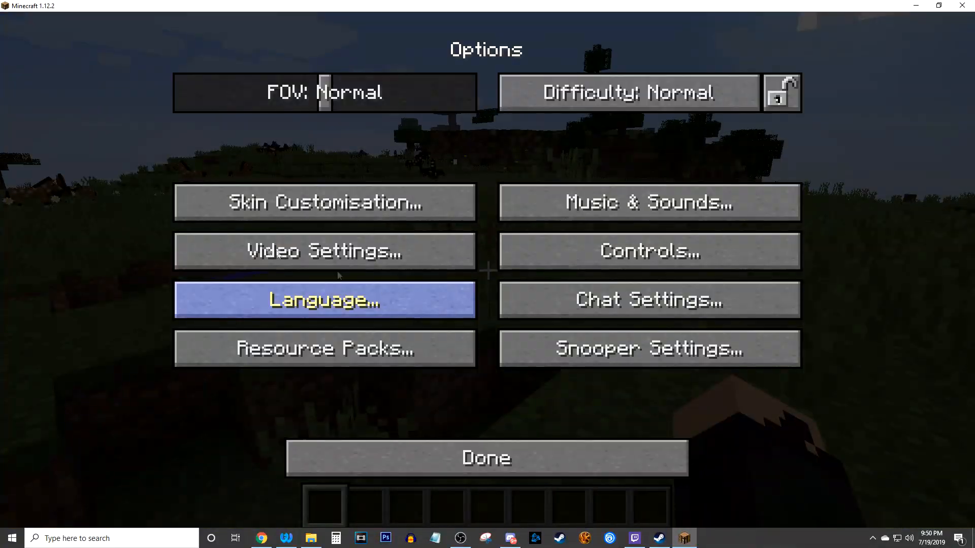
click(486, 458)
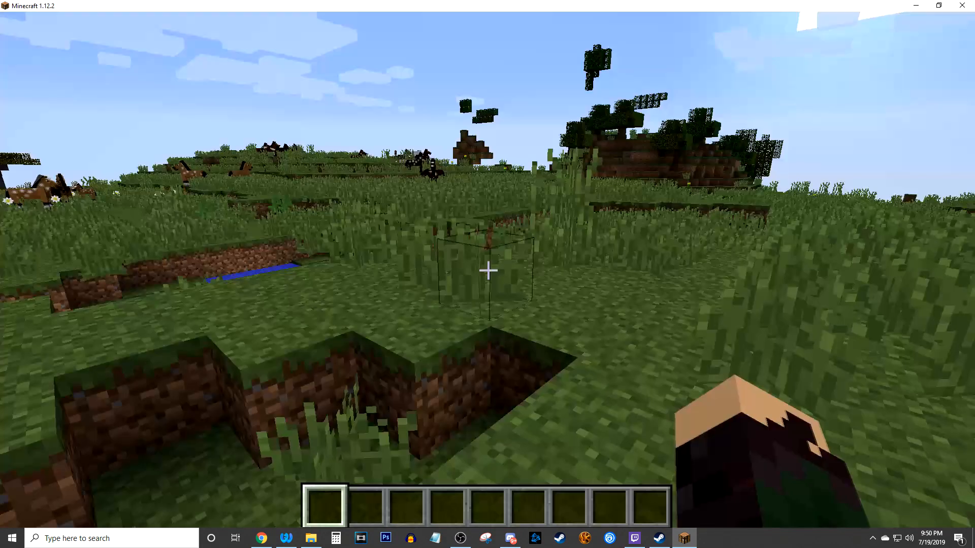
mouse_move(488, 270)
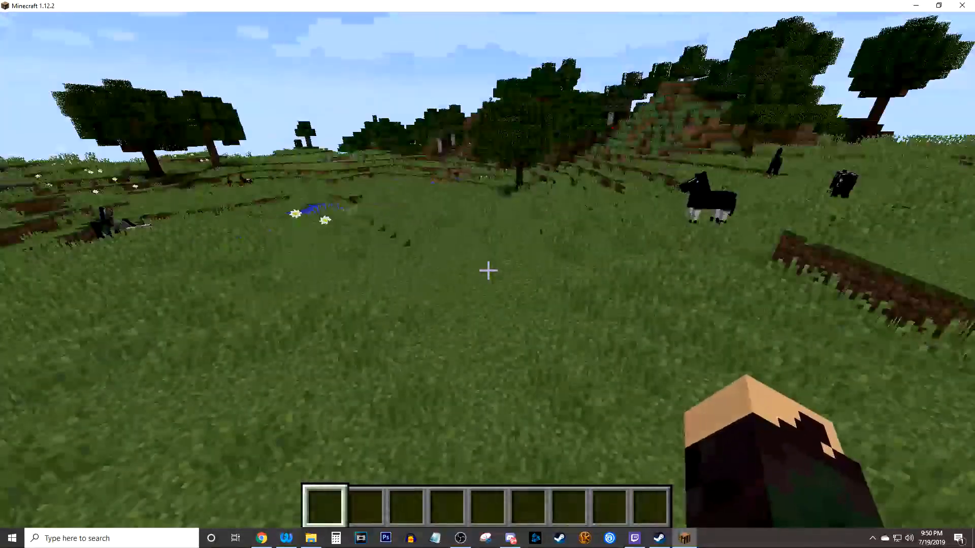
key(e)
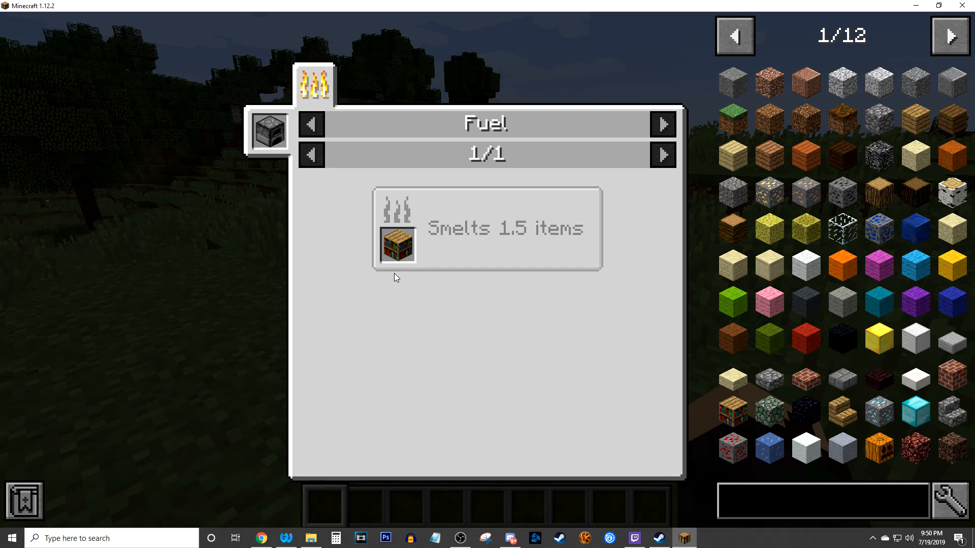
key(Escape)
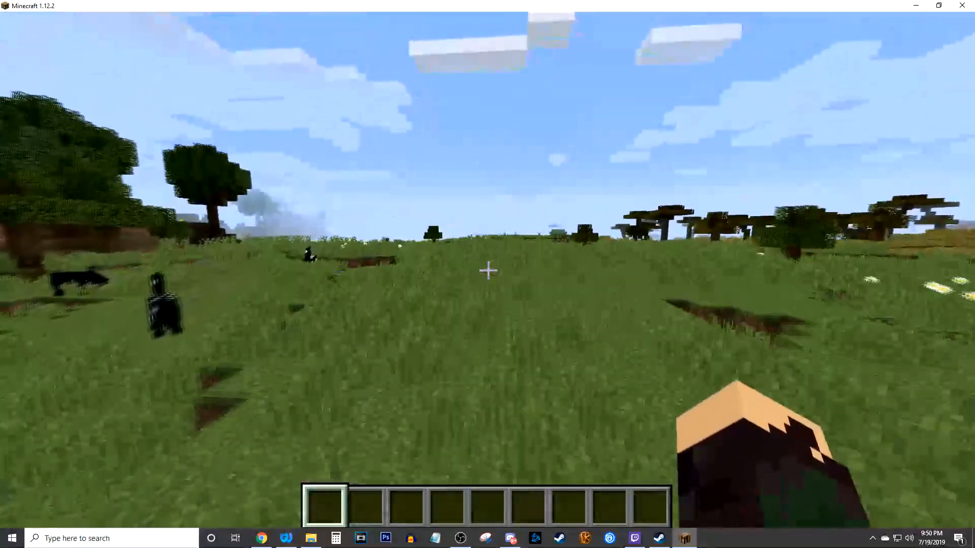
Reopen the inventory so the JEI item panel is showing beside it.
key(e)
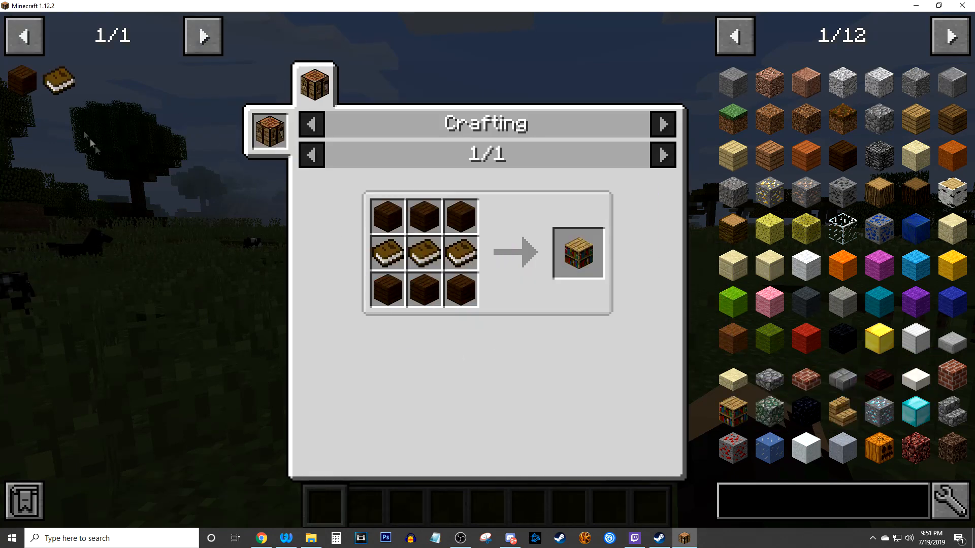
key(Escape)
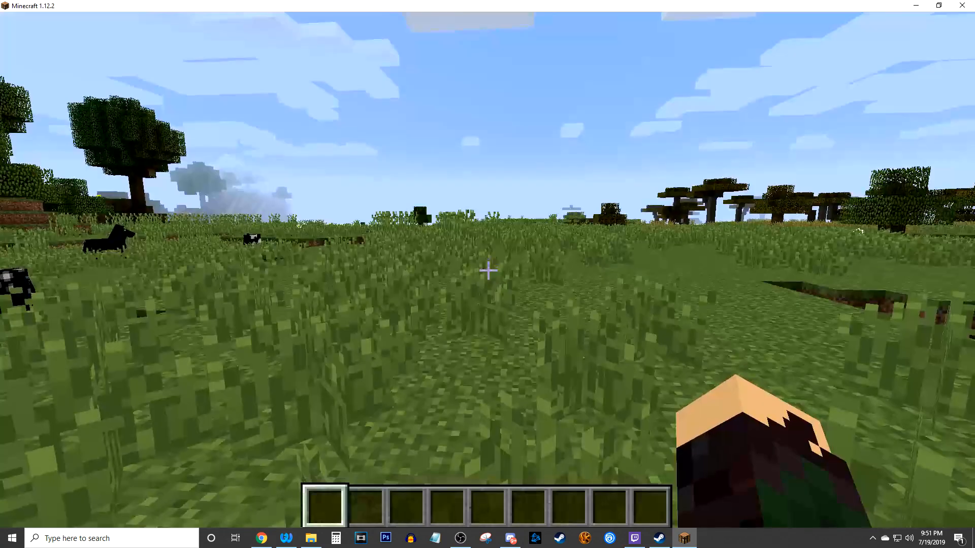
key(e)
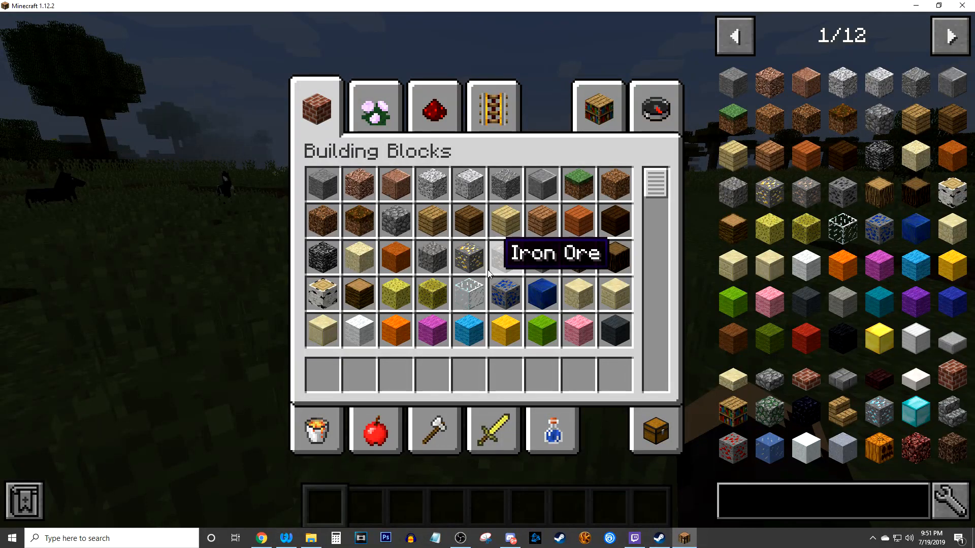
mouse_move(614, 183)
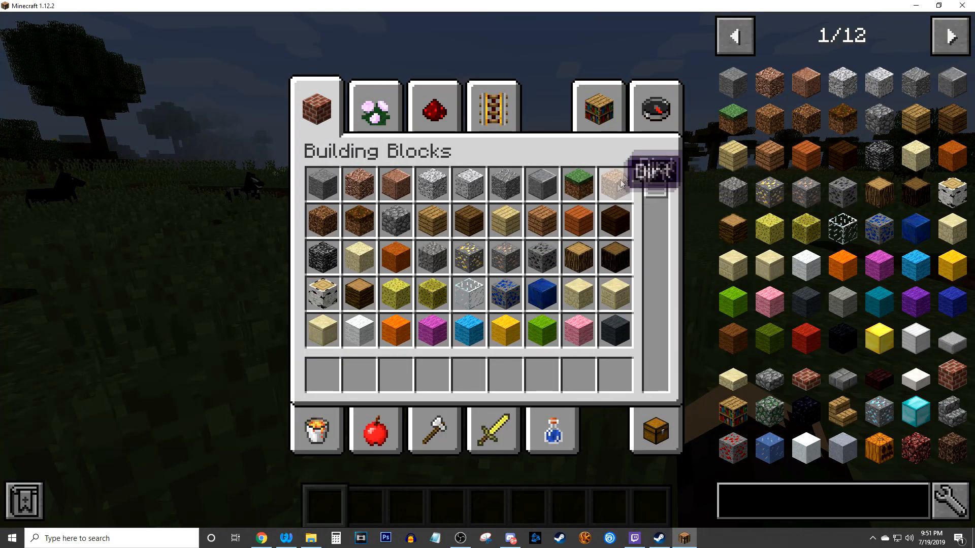
mouse_move(218, 67)
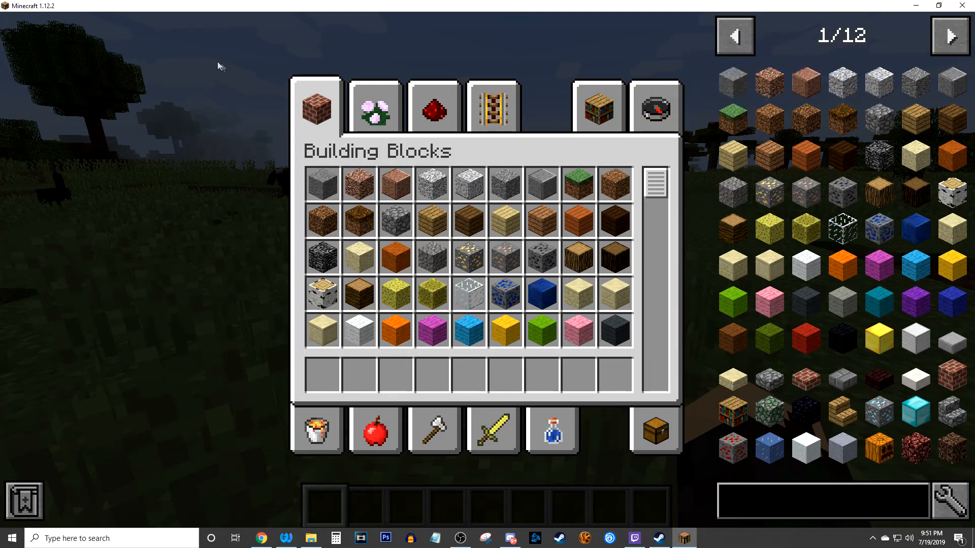
Review the Just Enough Items config via the wrench icon and return with blocks in the hotbar.
click(956, 501)
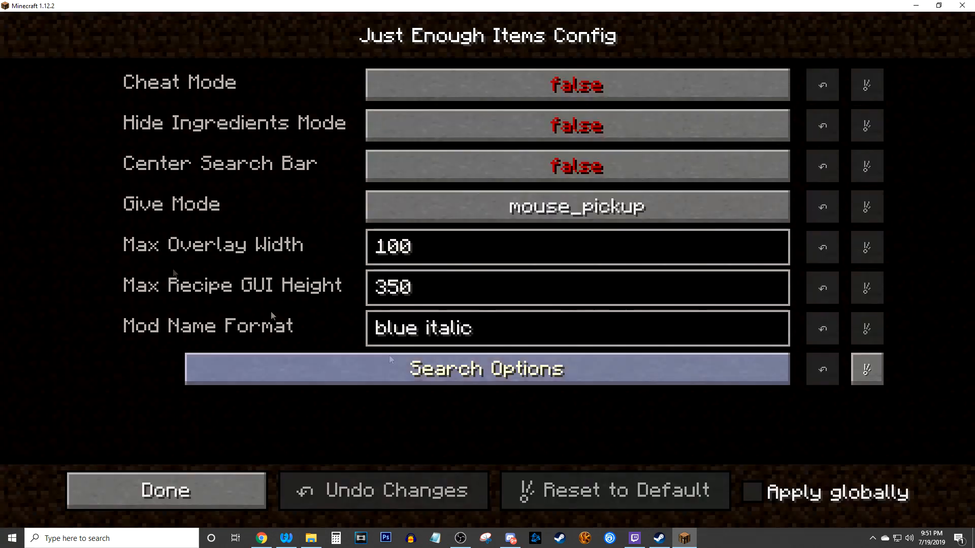
click(575, 84)
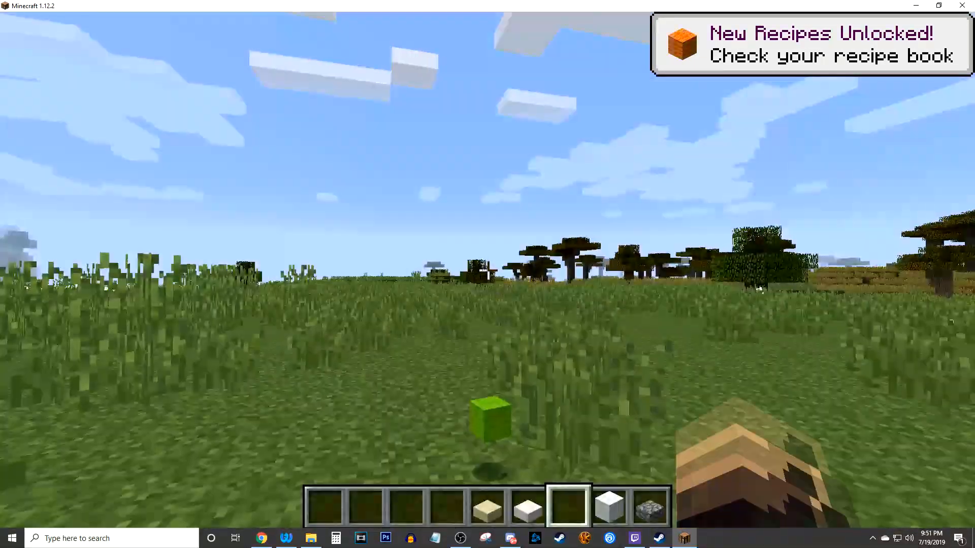
Briefly check the inventory and video settings, then return to the world.
key(e)
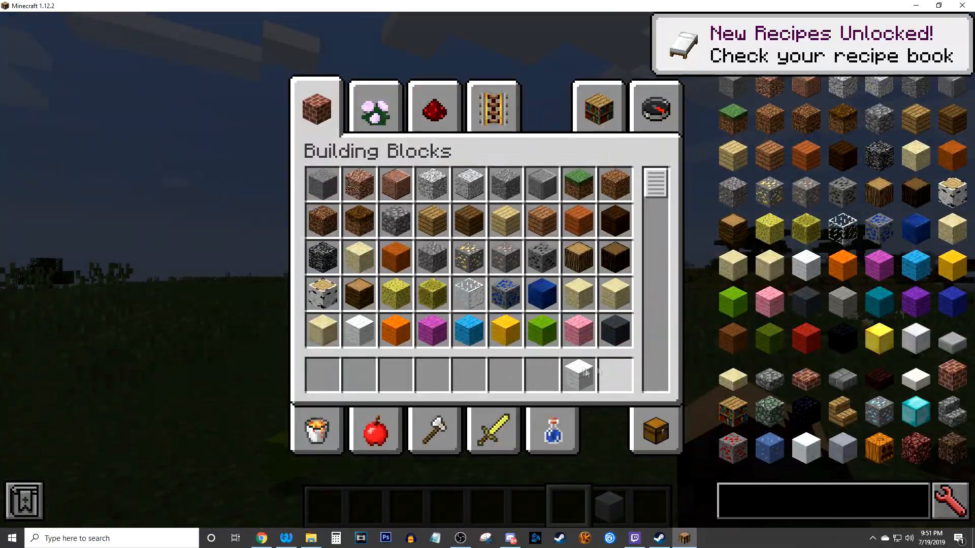
key(Escape)
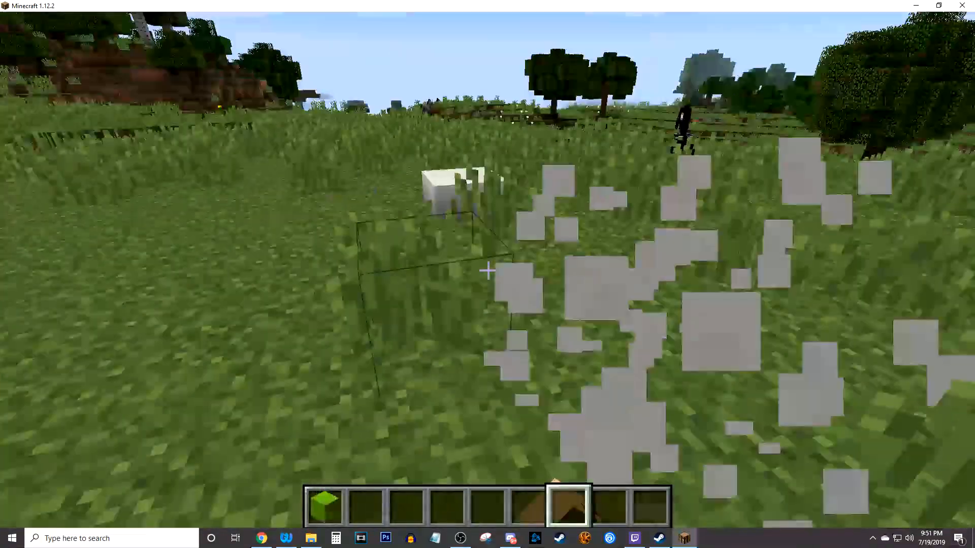
key(e)
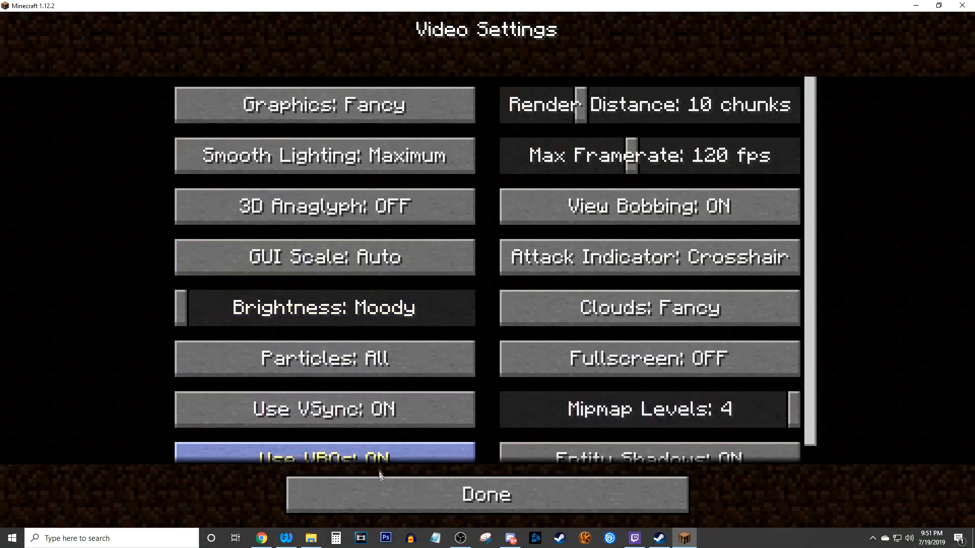
click(485, 494)
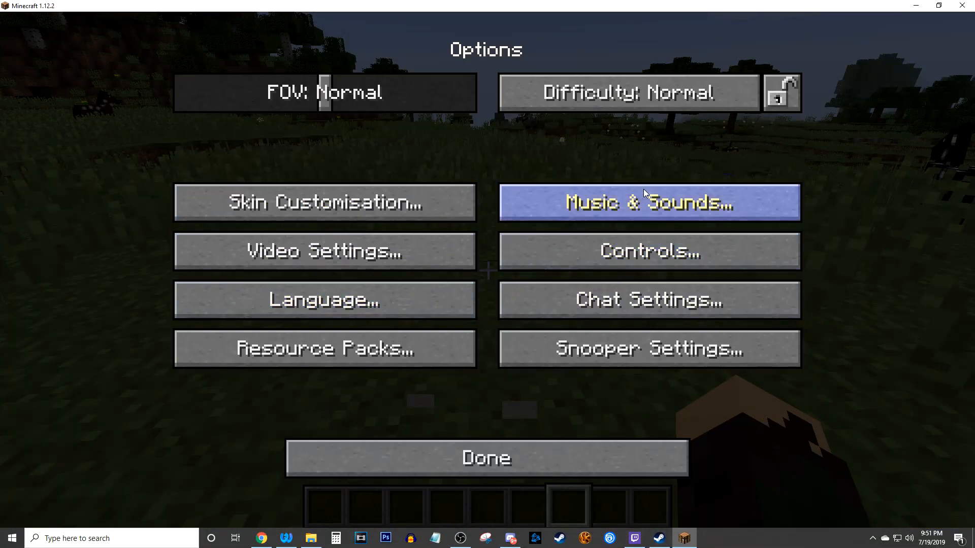
click(486, 457)
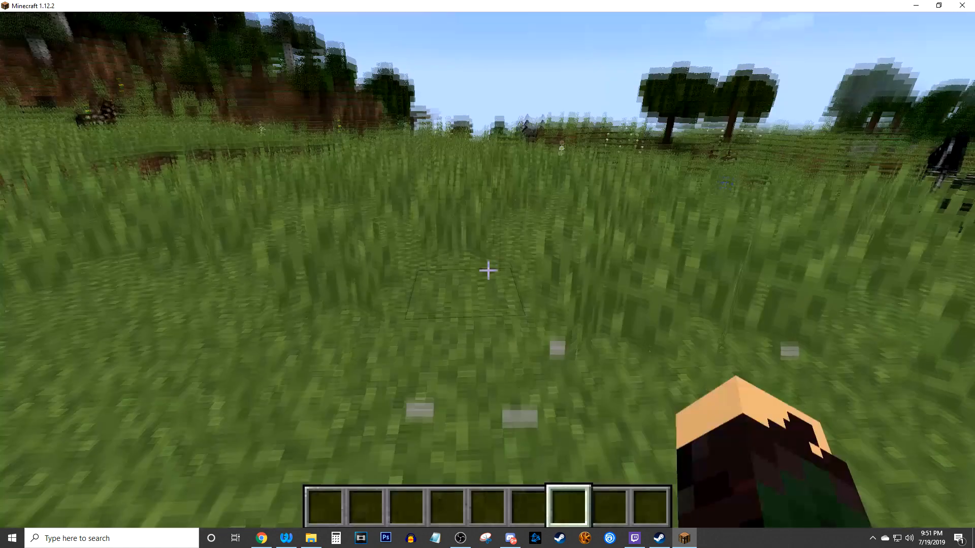
Advance the JEI item panel in the creative inventory to page 4 of 12.
key(e)
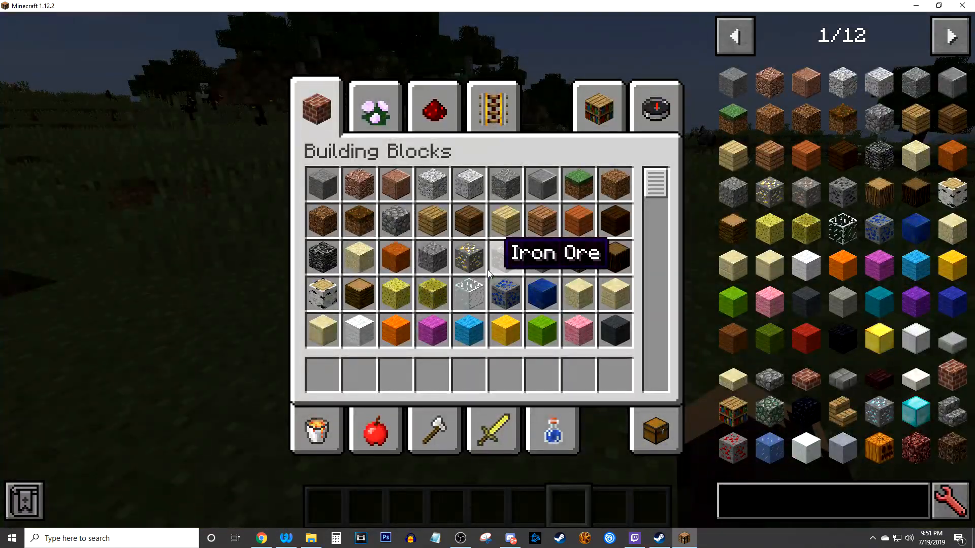
mouse_move(820, 53)
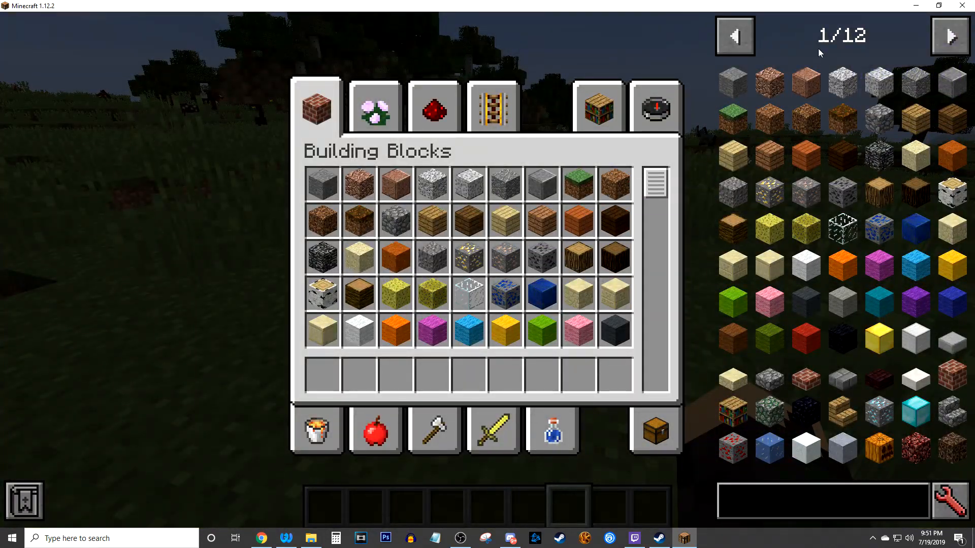
click(949, 36)
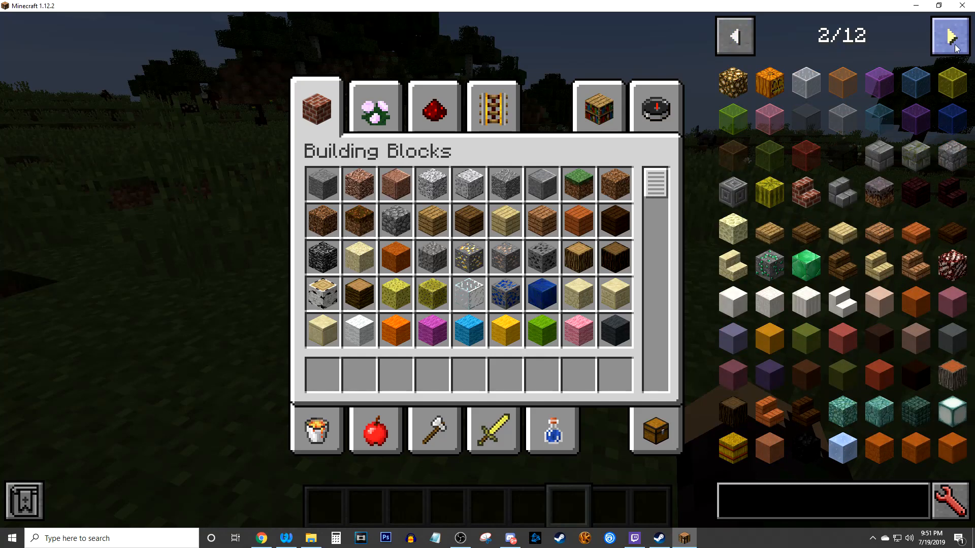
click(949, 36)
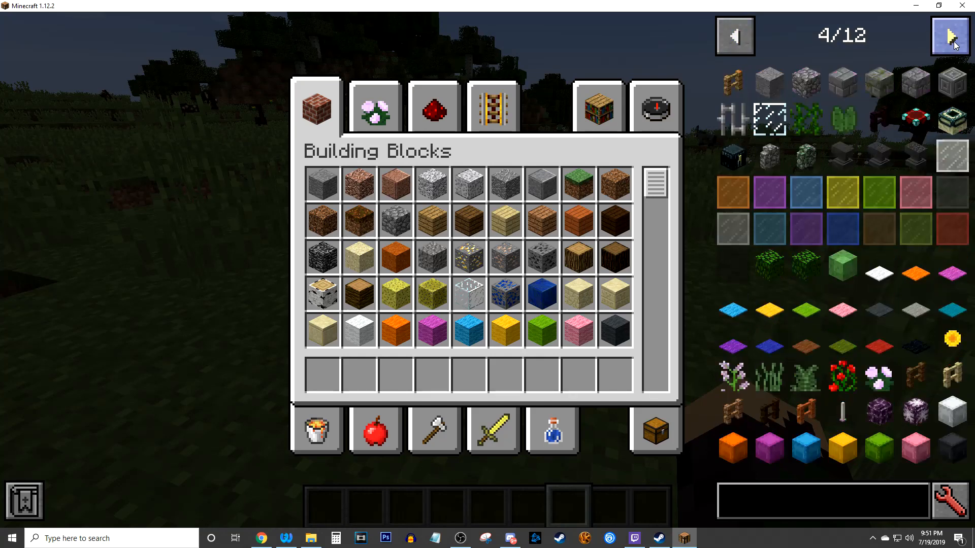